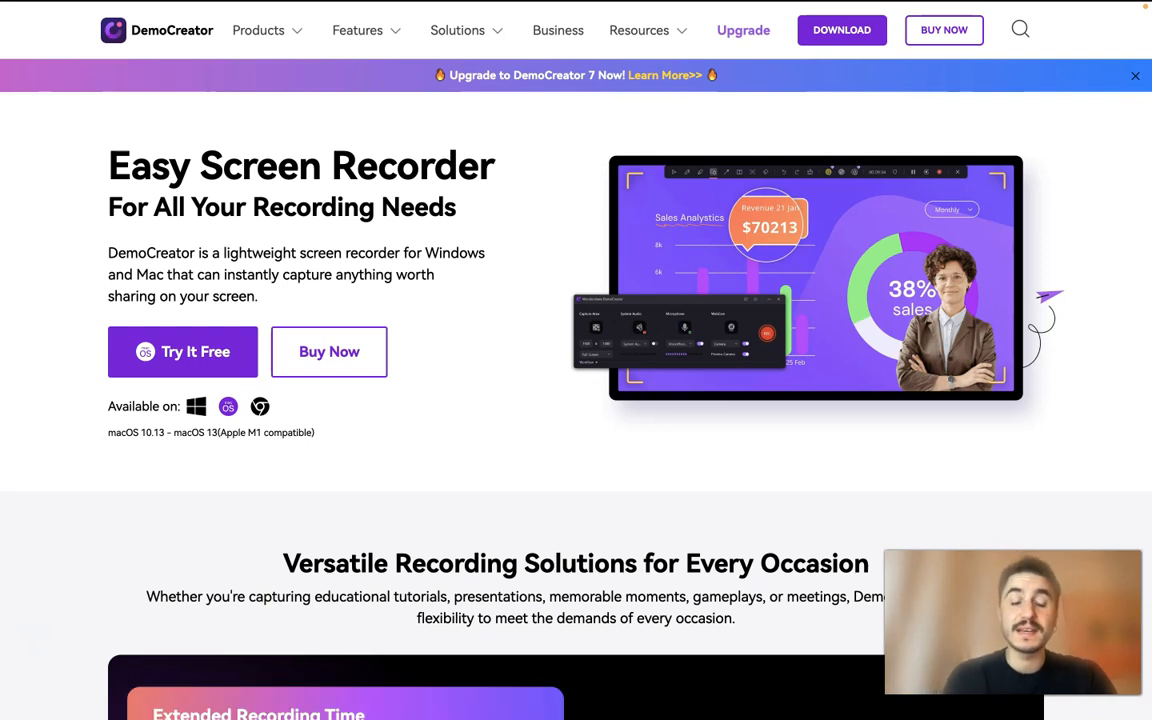
# Scroll down the DemoCreator site to the Versatile Recording Solutions section.
pyautogui.scroll(-3)
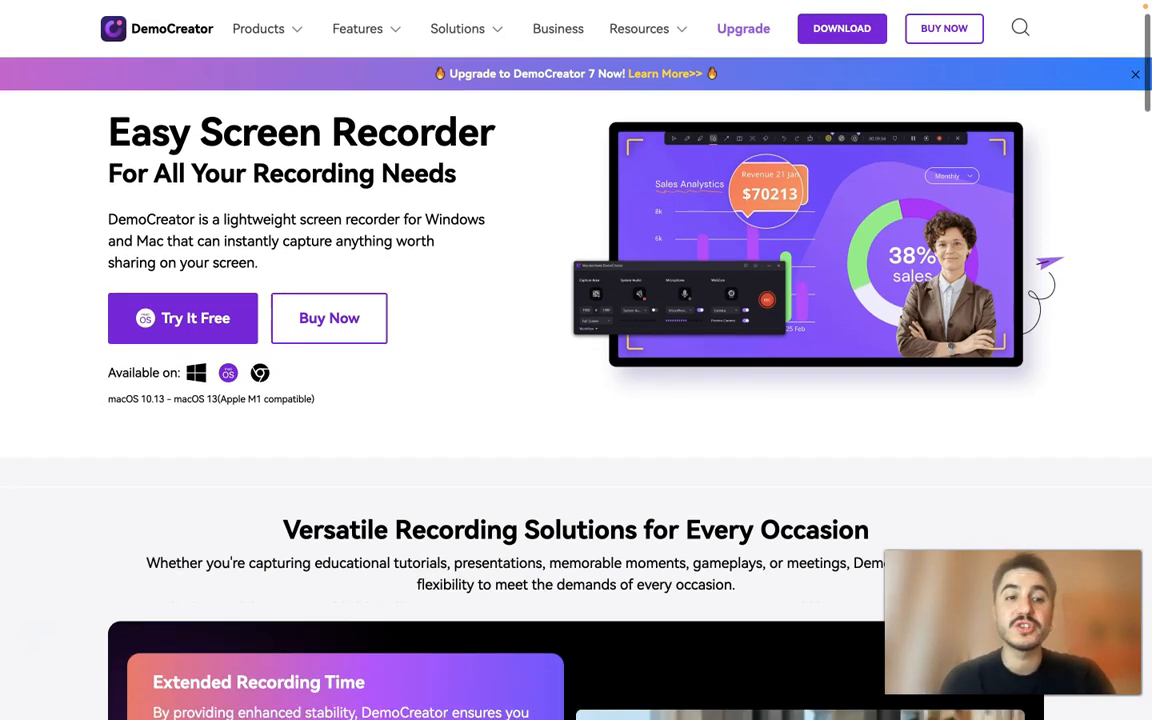
pyautogui.scroll(-3)
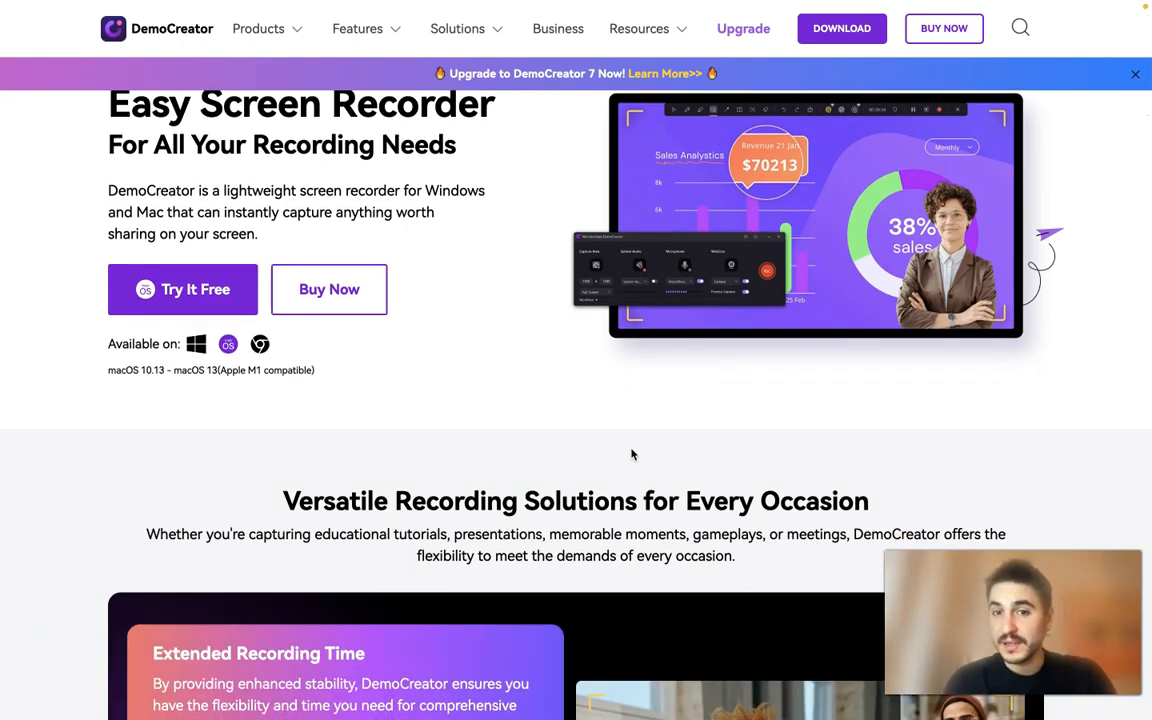
pyautogui.scroll(-3)
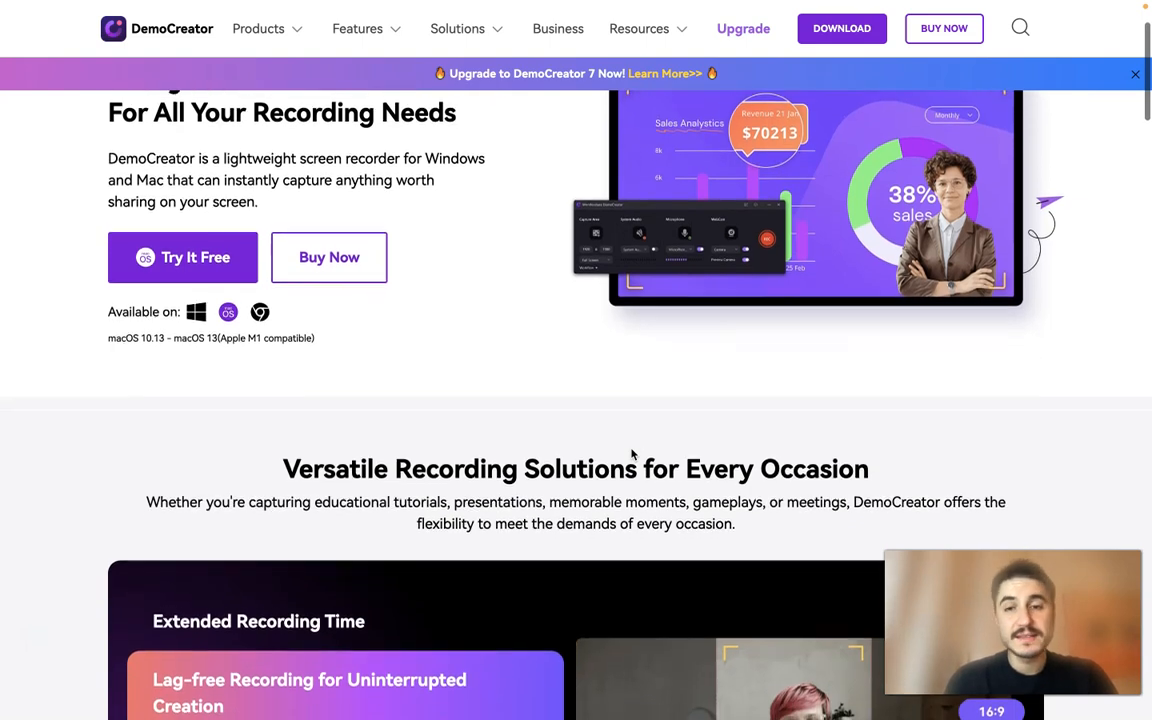
pyautogui.scroll(-3)
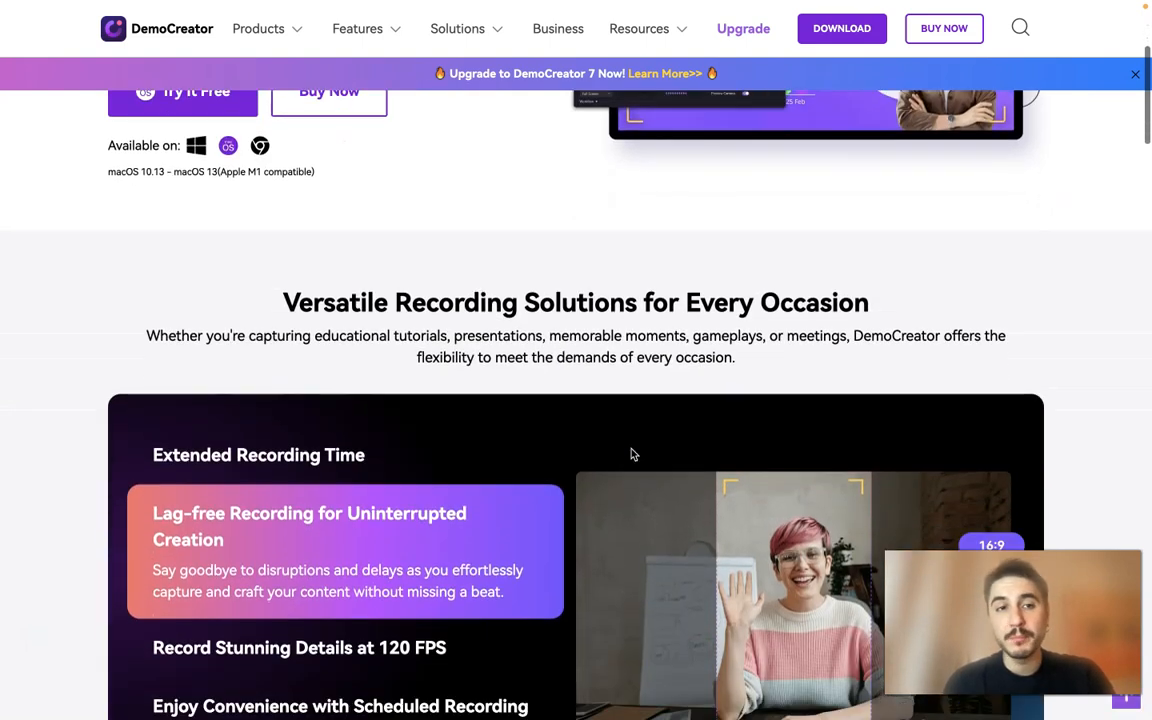
pyautogui.scroll(-3)
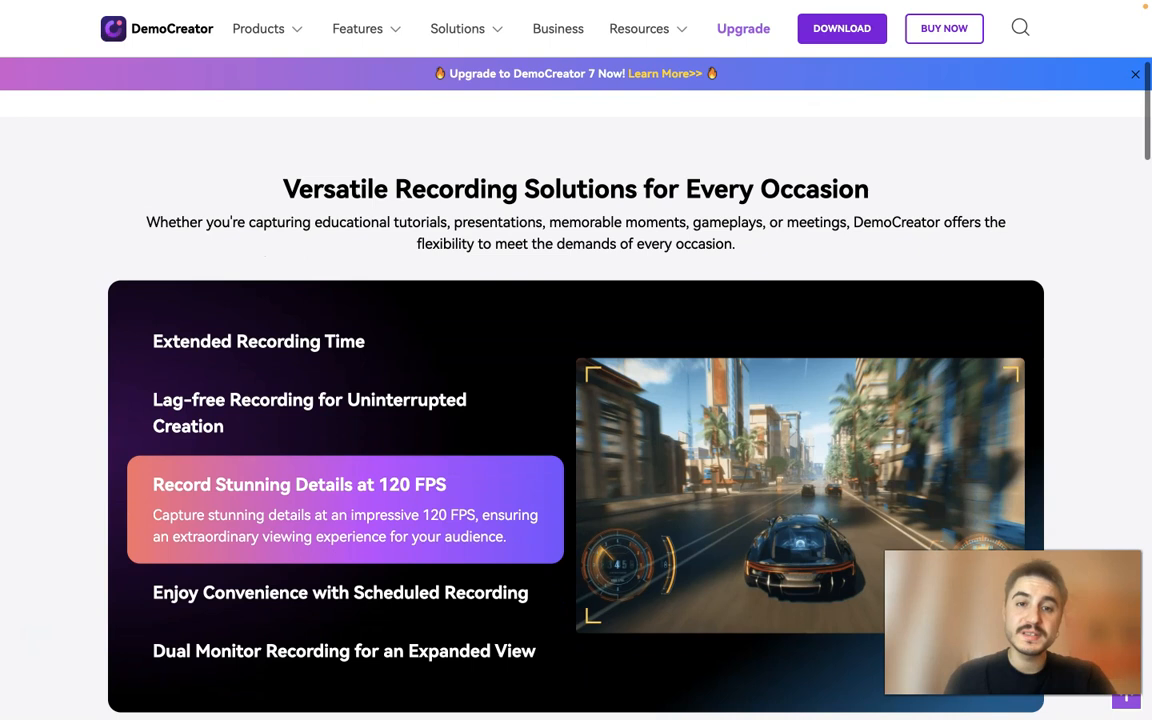
# Cycle through the recording feature tabs, then scroll to More Stunning Recording Features.
pyautogui.click(340, 592)
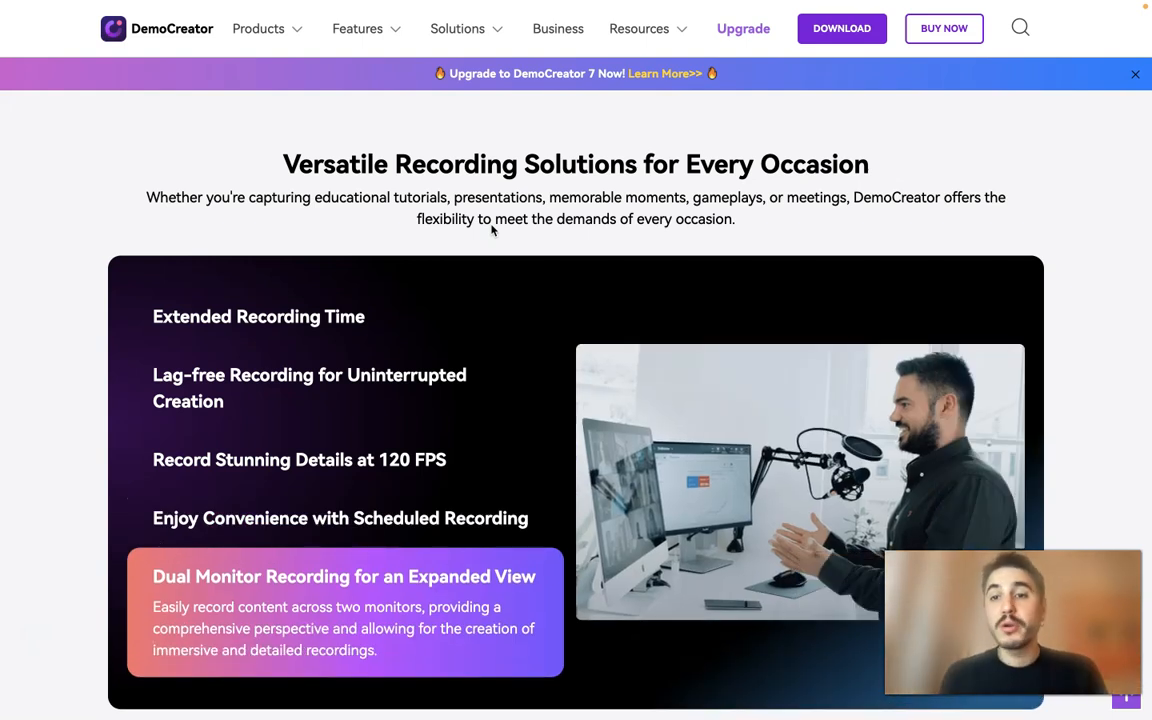
pyautogui.click(258, 316)
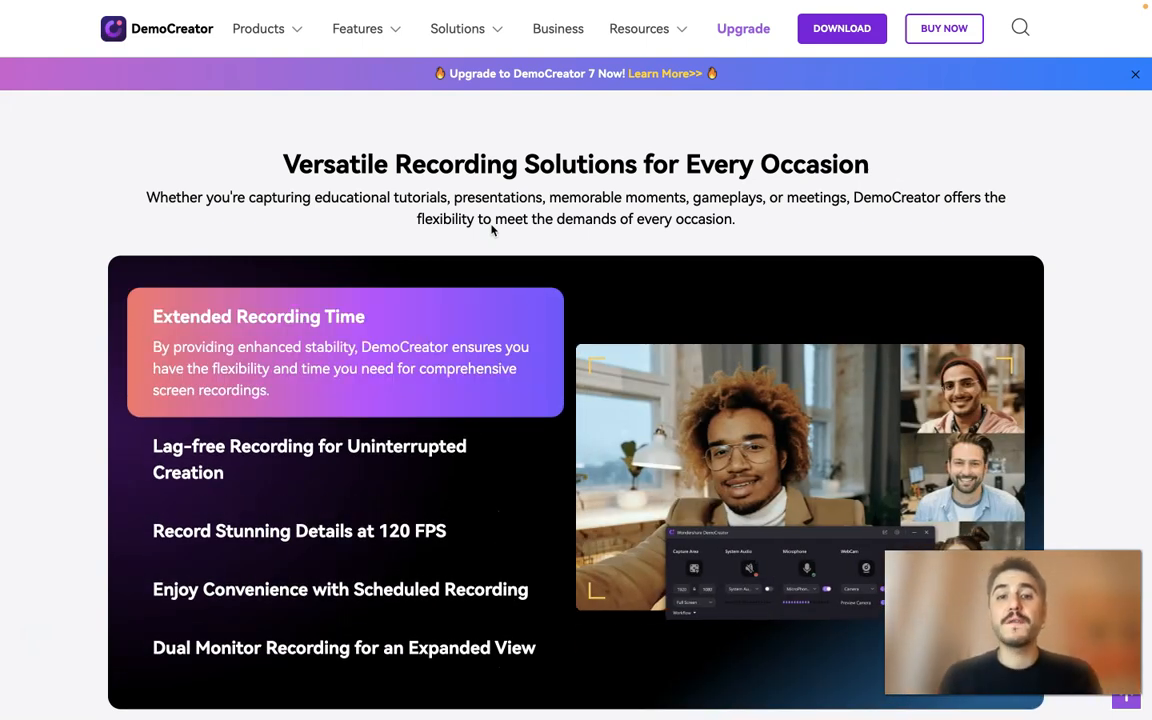
pyautogui.click(309, 459)
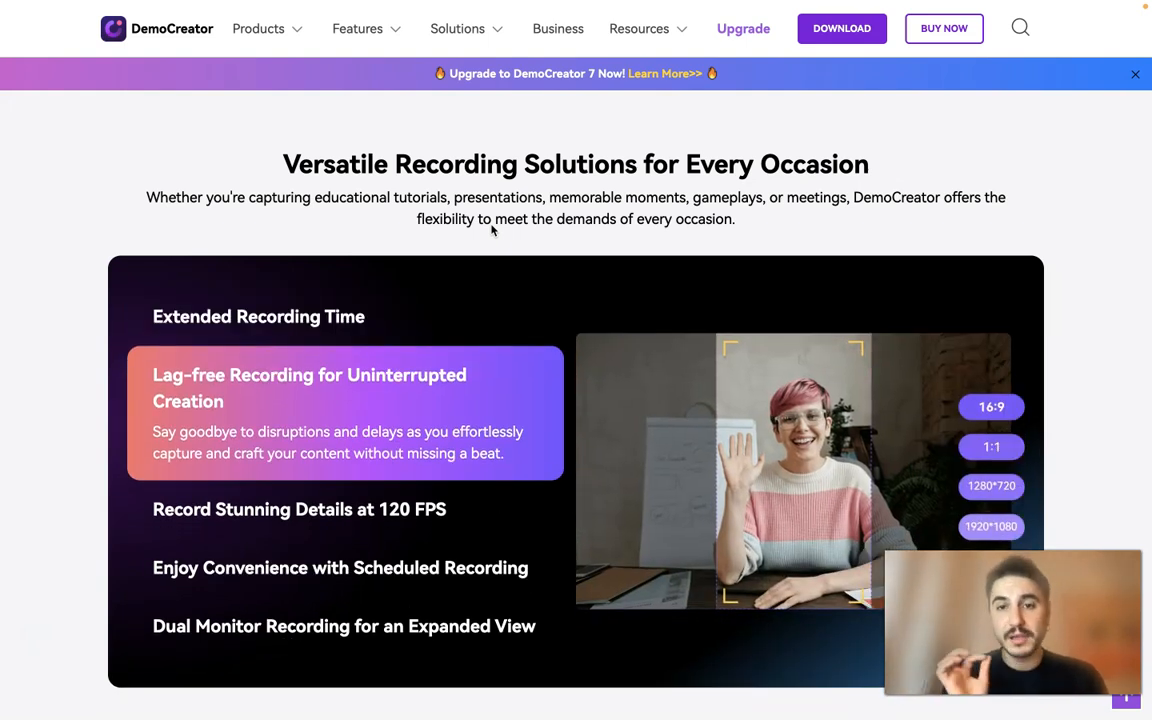
pyautogui.click(258, 316)
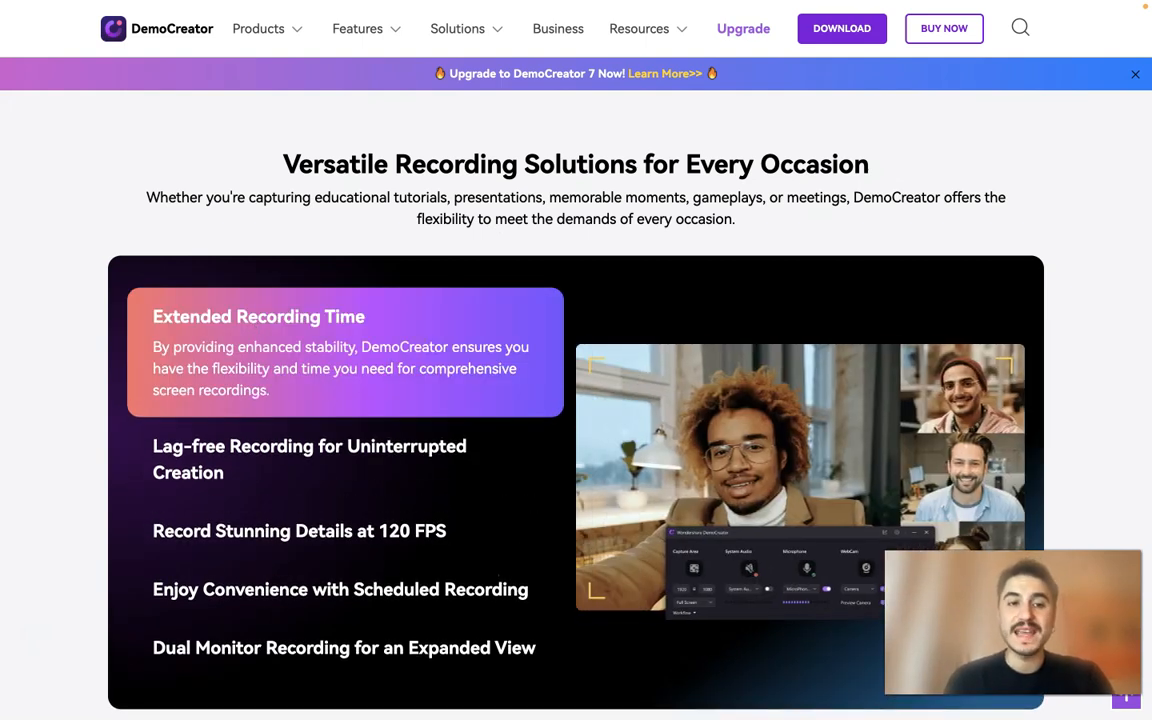
pyautogui.scroll(-3)
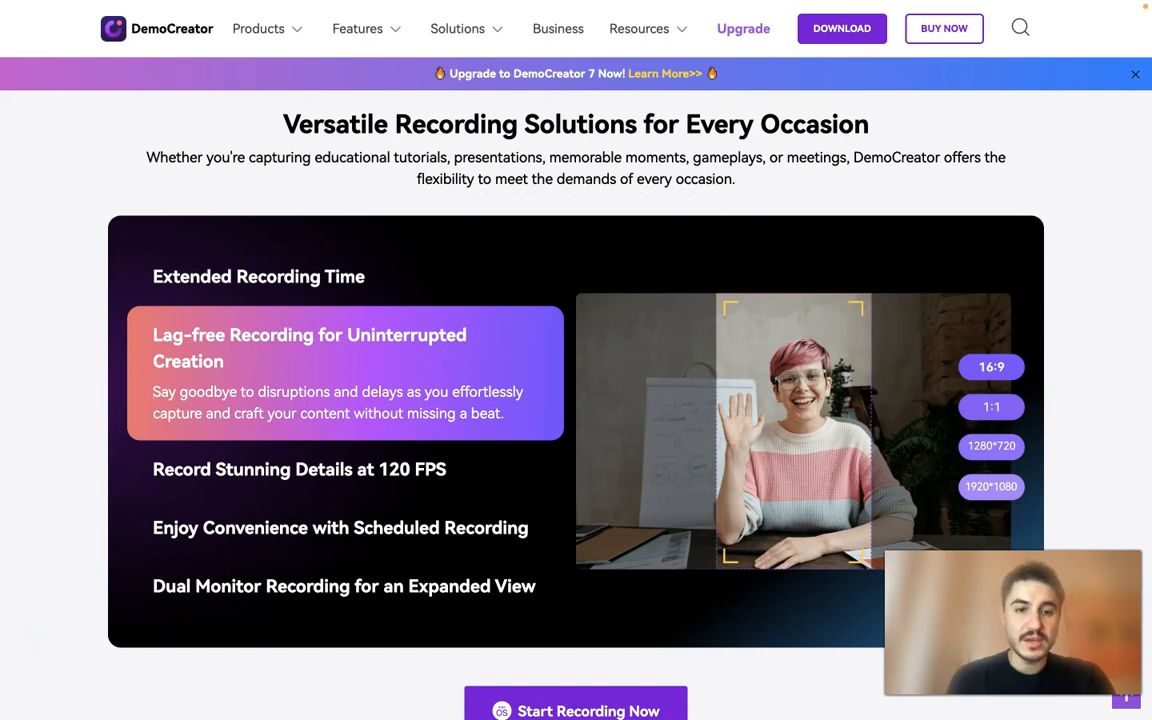
pyautogui.click(299, 469)
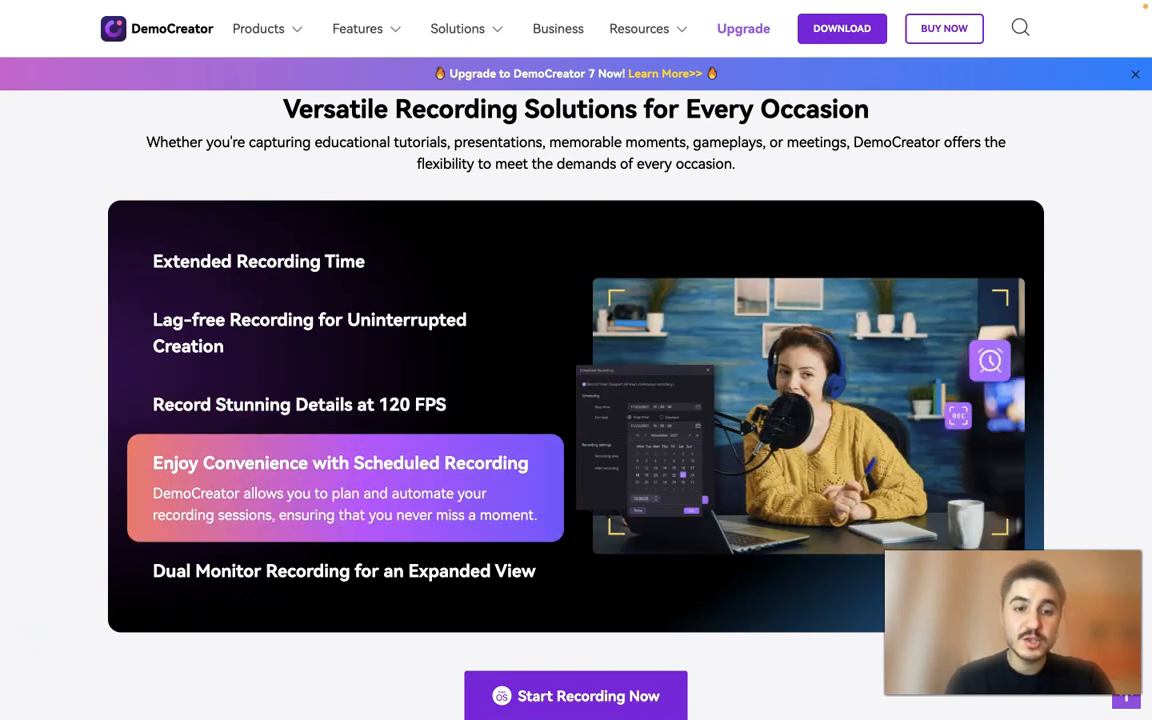
pyautogui.click(344, 571)
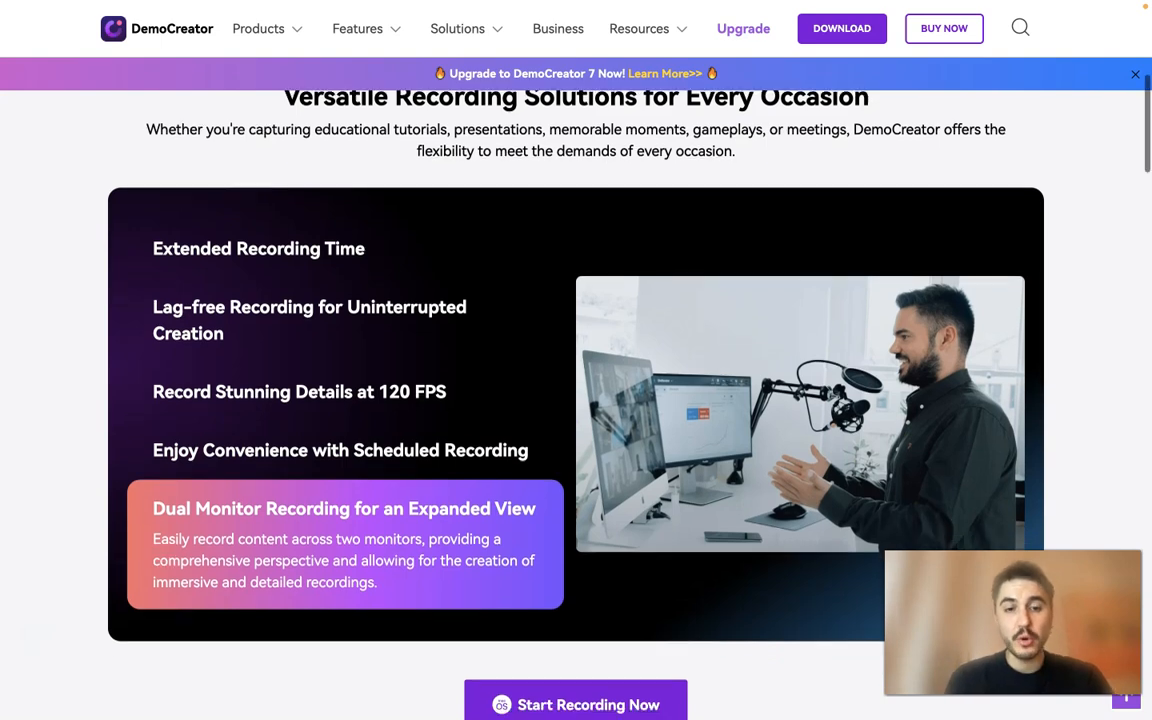
pyautogui.scroll(-3)
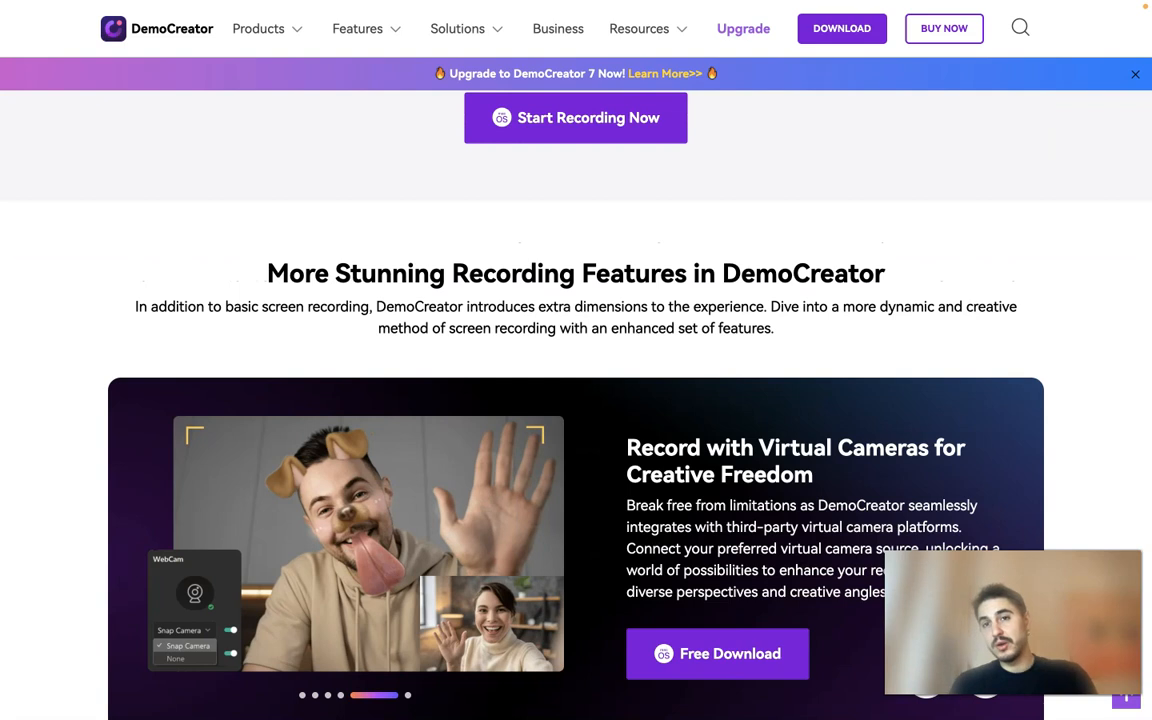
# Move past the More Stunning Recording Features carousel to the Record, Edit, Save & Share steps.
pyautogui.scroll(-3)
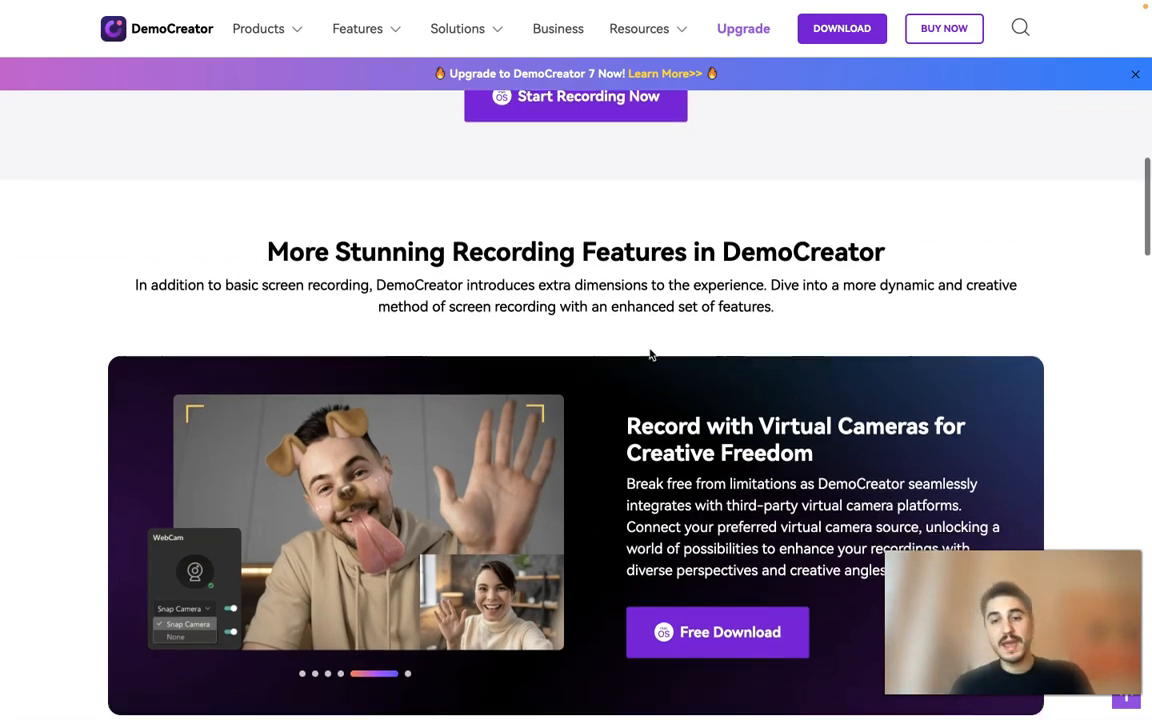
pyautogui.scroll(-3)
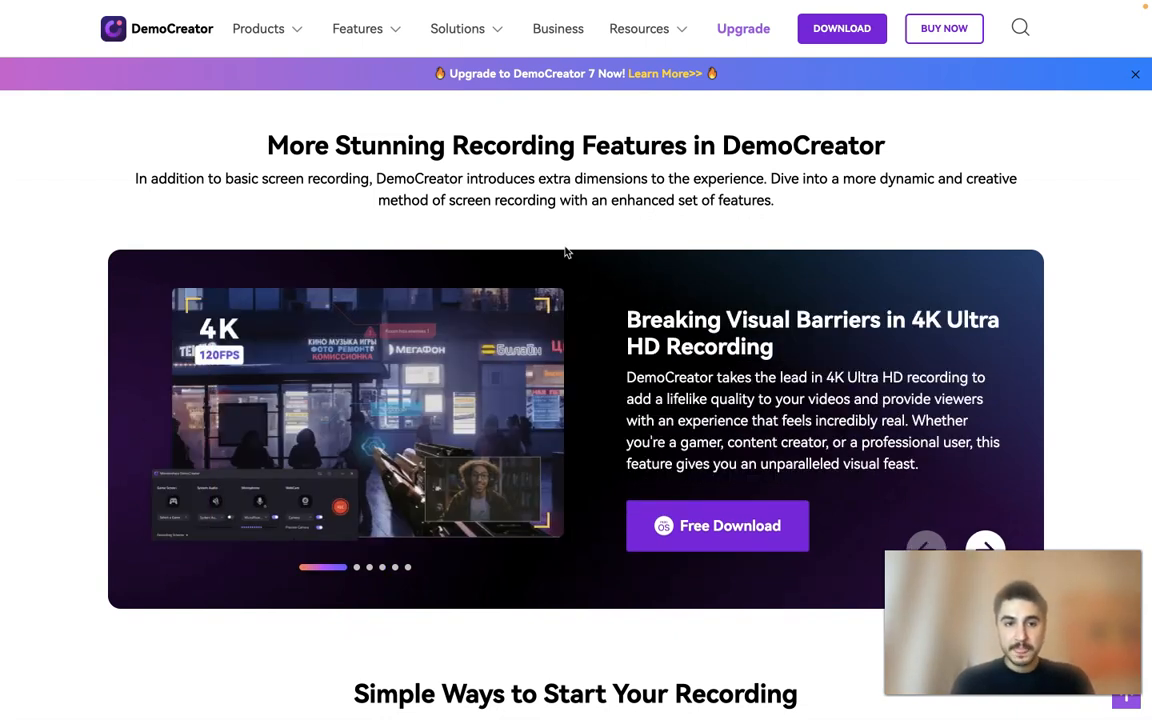
pyautogui.click(984, 547)
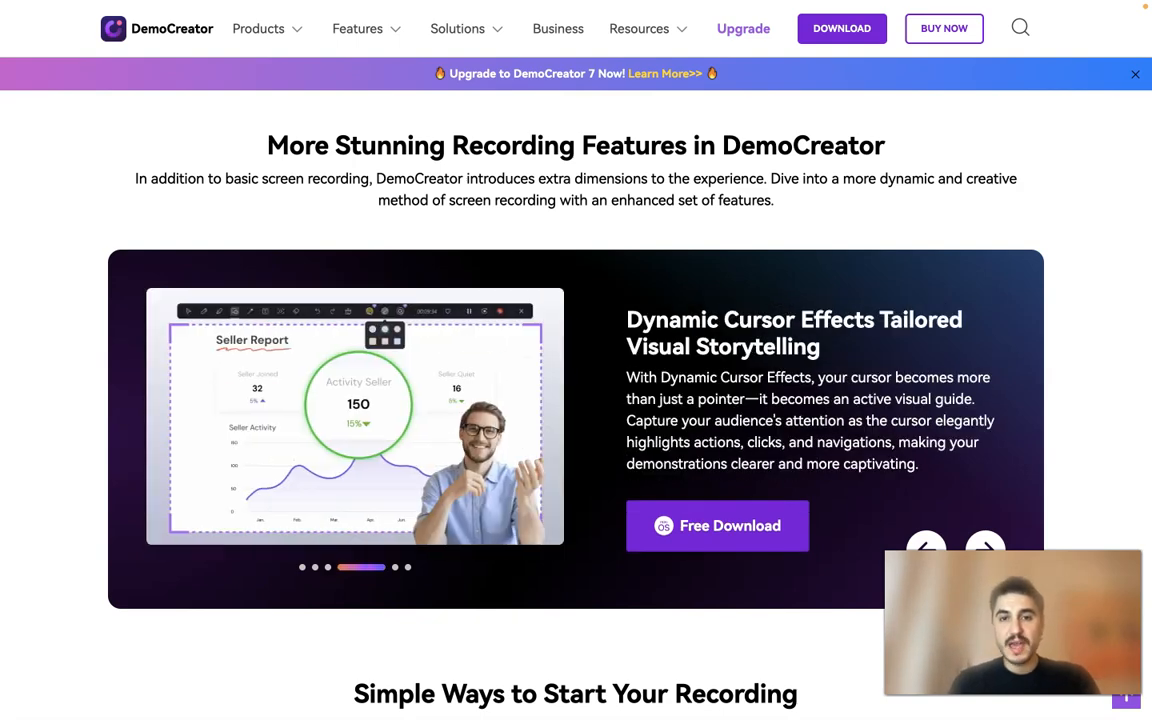
pyautogui.scroll(-3)
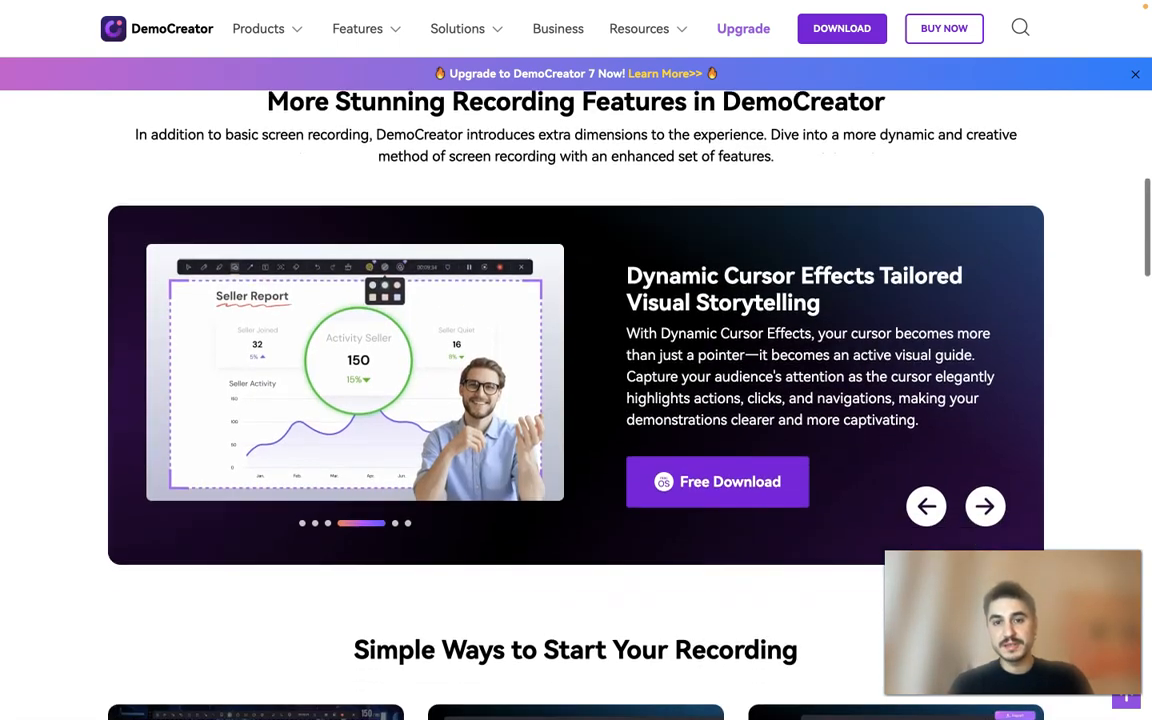
pyautogui.scroll(-3)
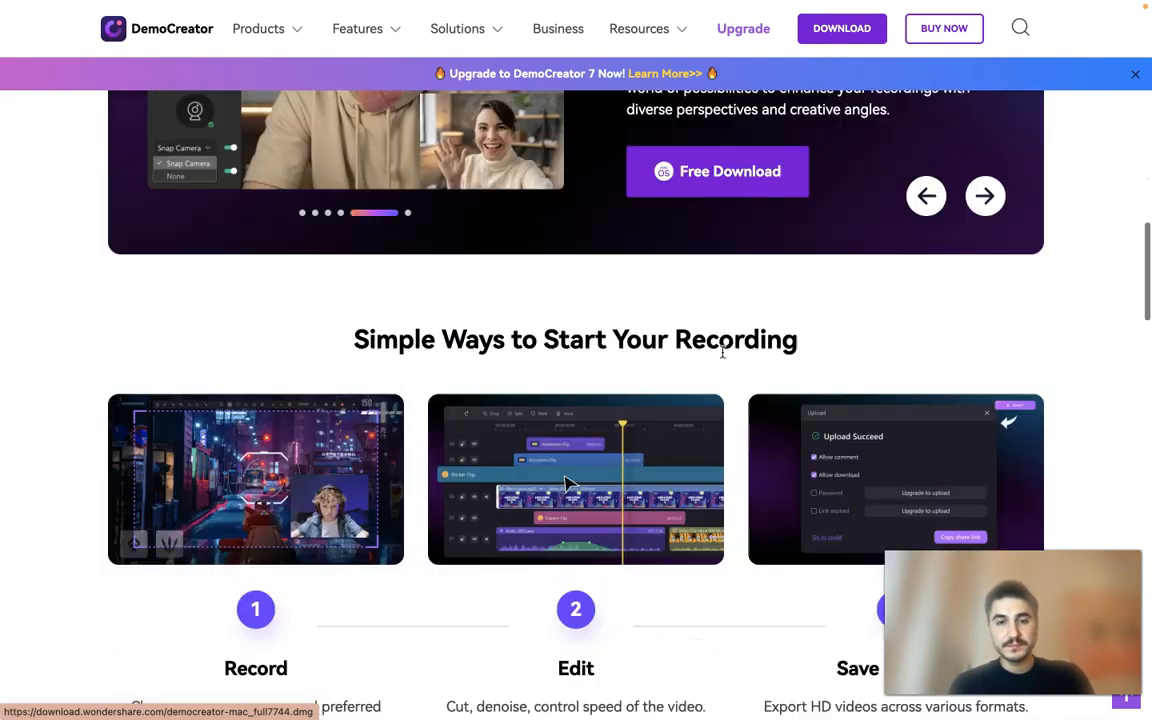
pyautogui.scroll(-3)
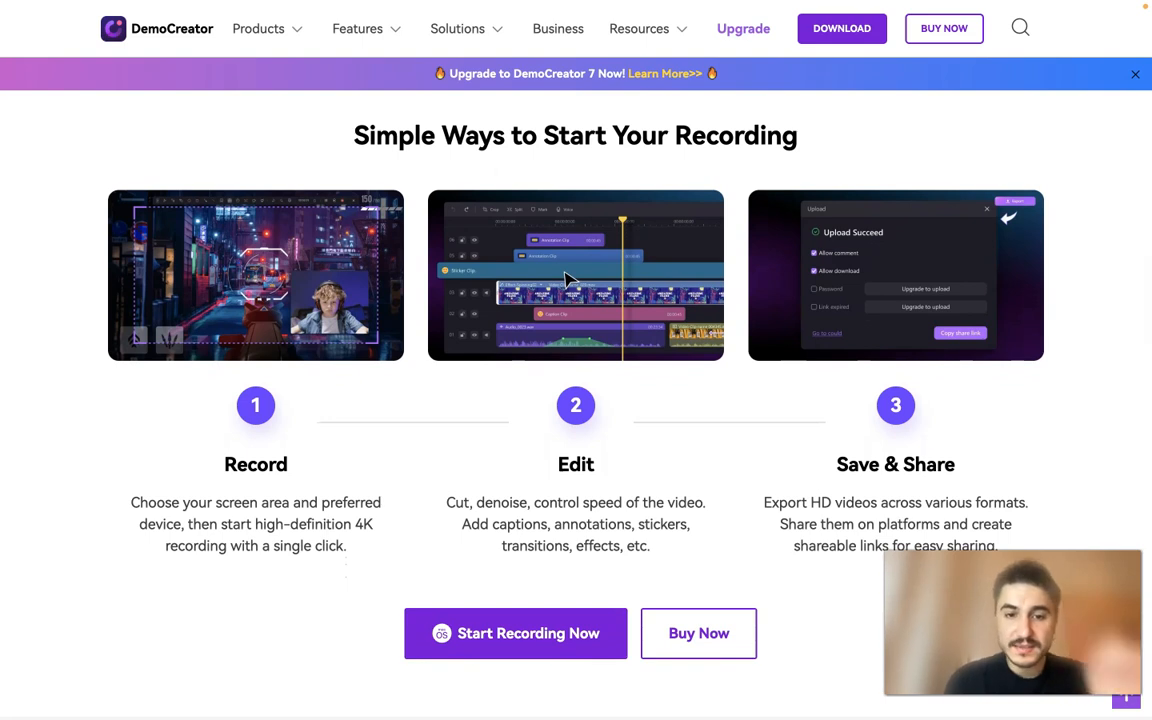
# Scroll to the More Features cards like Video Editor and Virtual Avatars, then back up slightly.
pyautogui.scroll(-3)
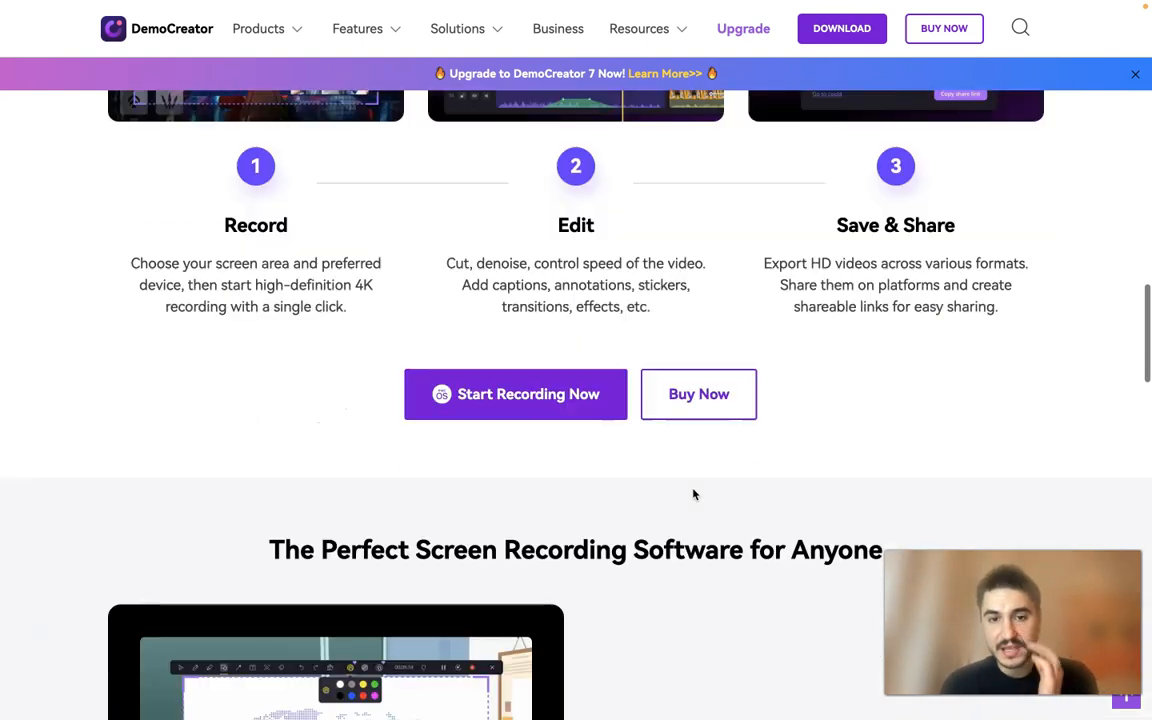
pyautogui.scroll(-3)
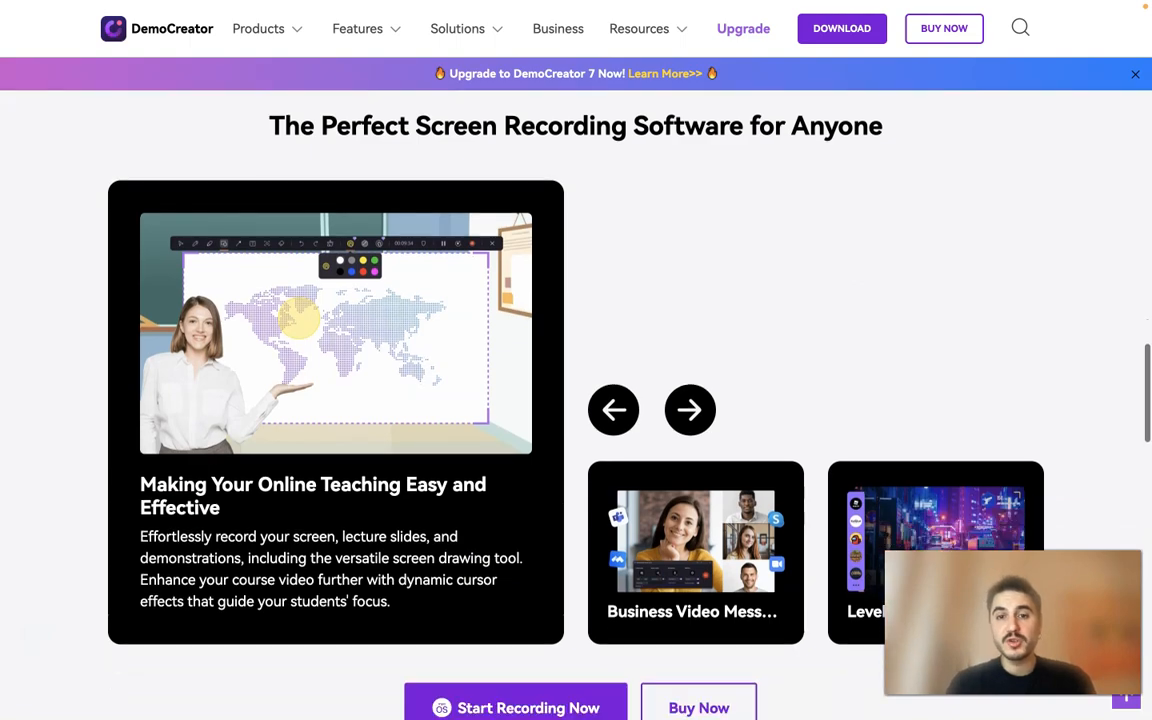
pyautogui.scroll(-3)
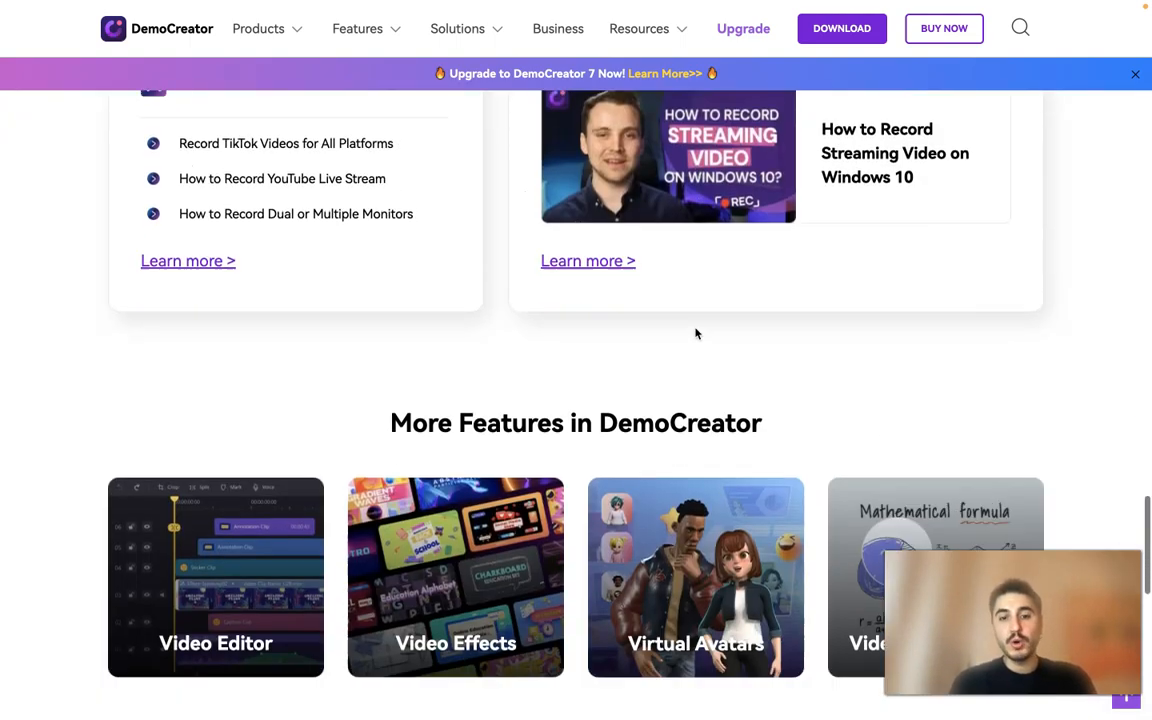
pyautogui.scroll(-3)
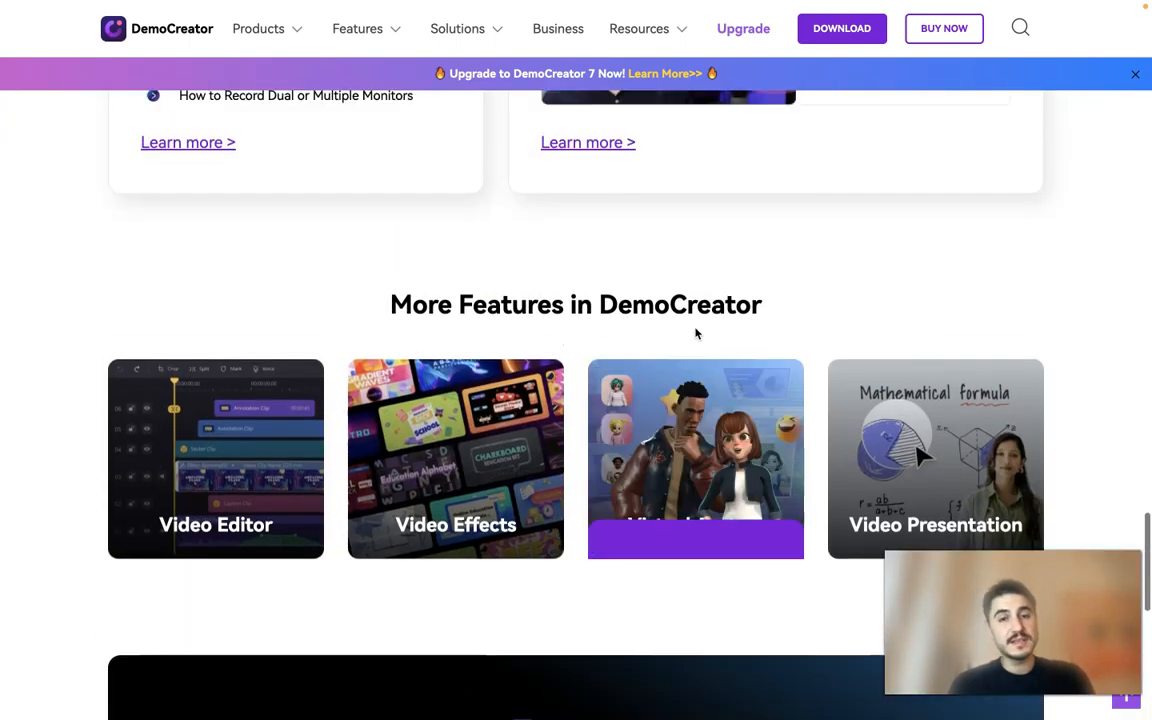
pyautogui.scroll(3)
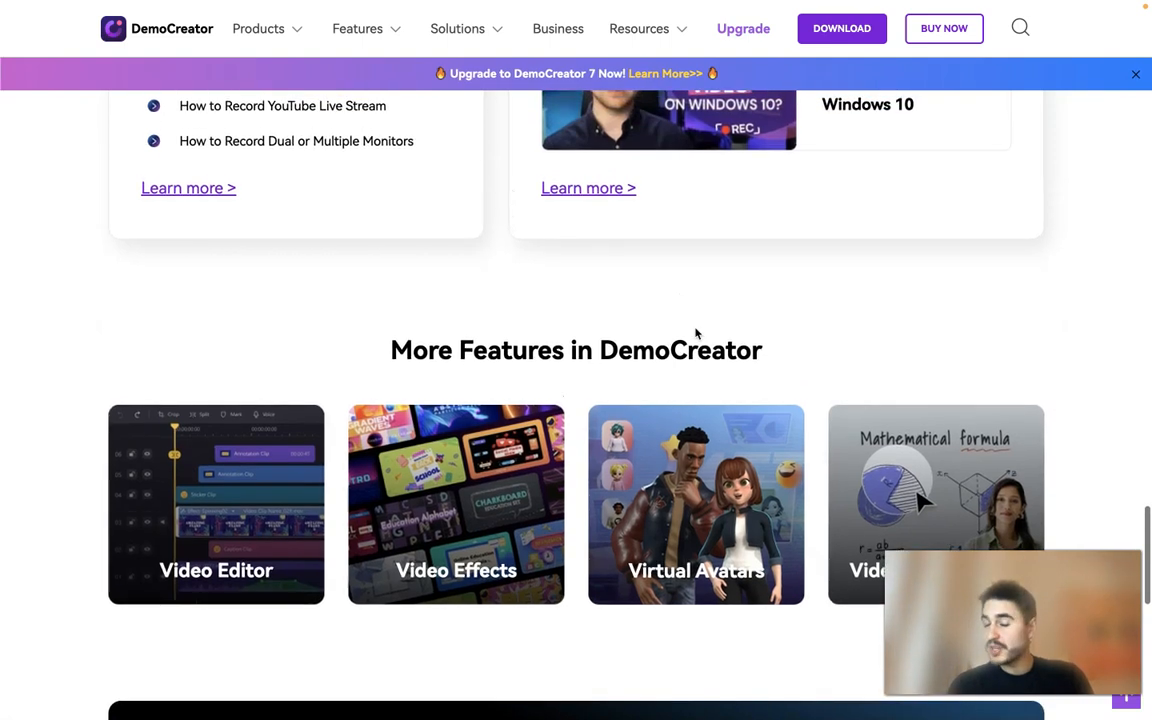
pyautogui.scroll(3)
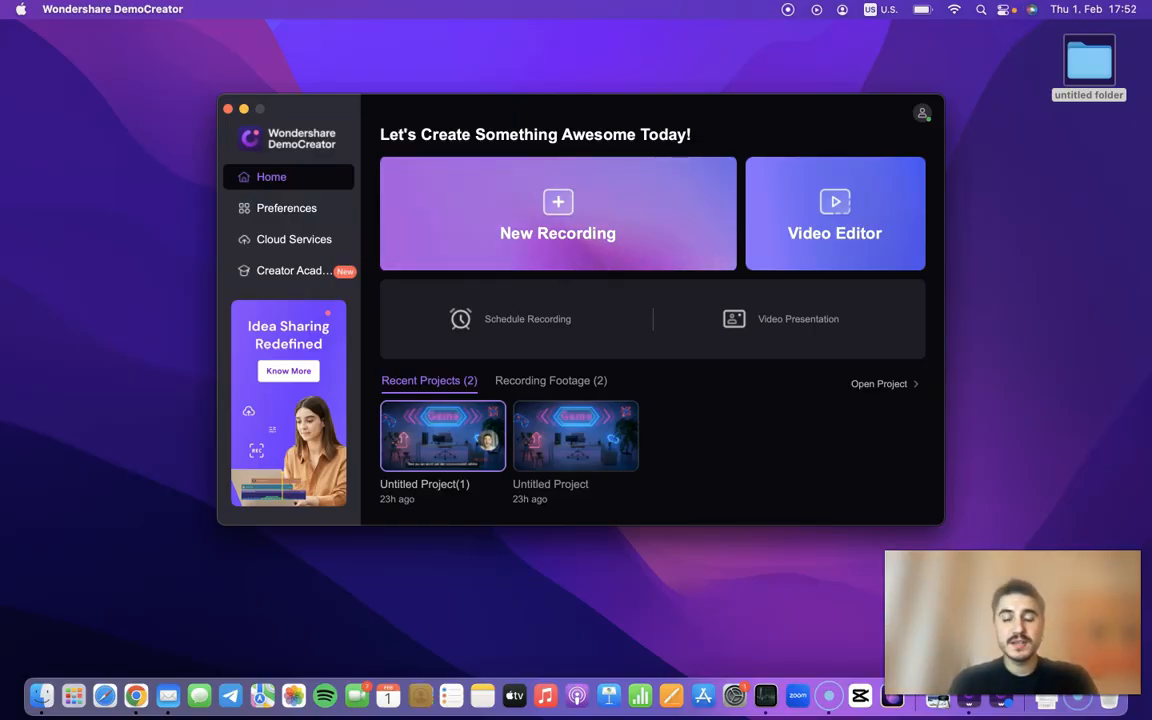
pyautogui.moveTo(515, 319)
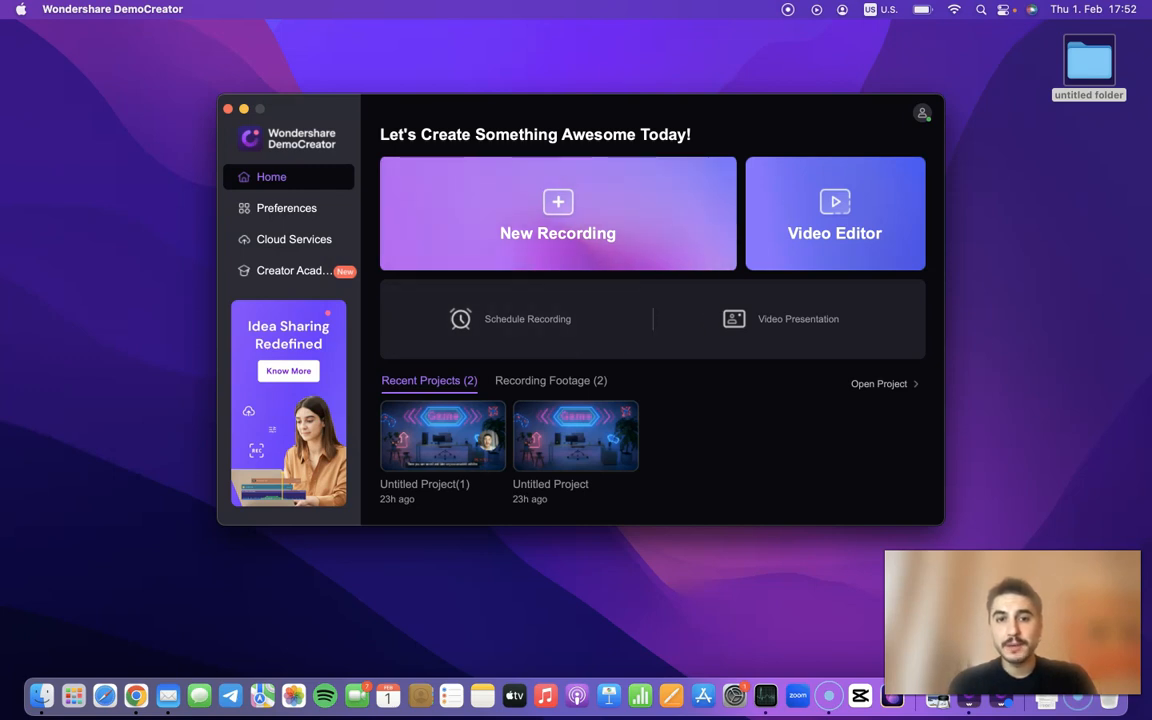
pyautogui.moveTo(527, 319)
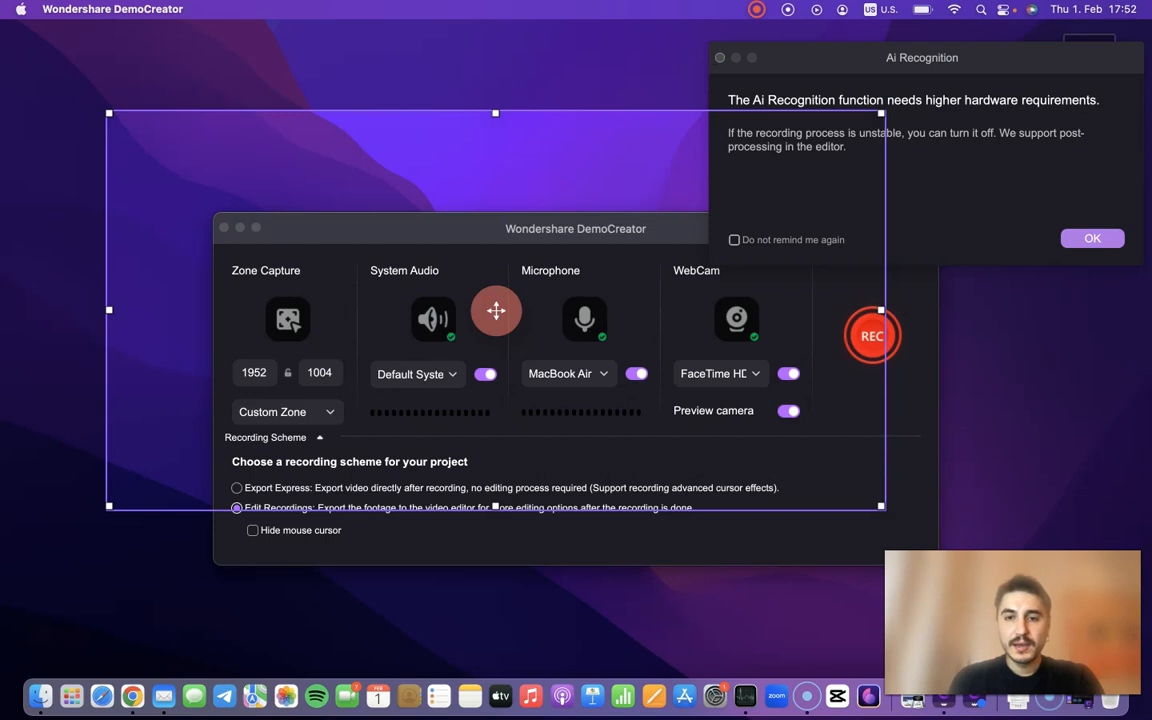
# Dismiss the AI Recognition hardware warning with OK.
pyautogui.click(1092, 238)
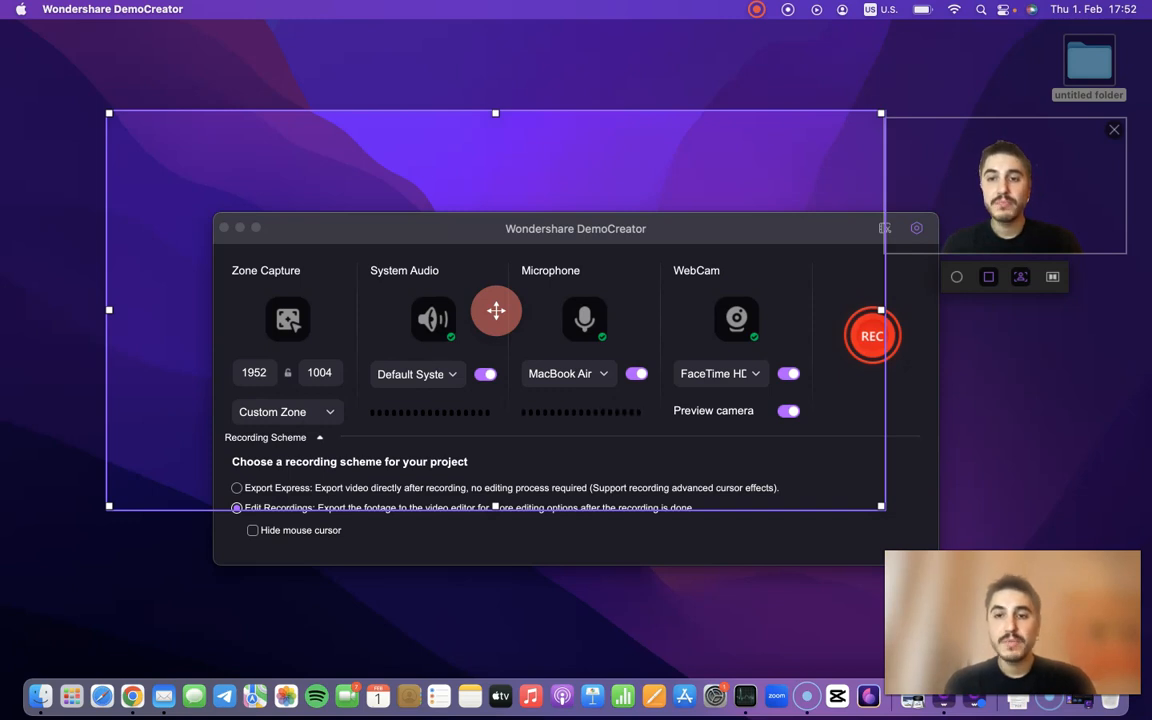
pyautogui.moveTo(1052, 277)
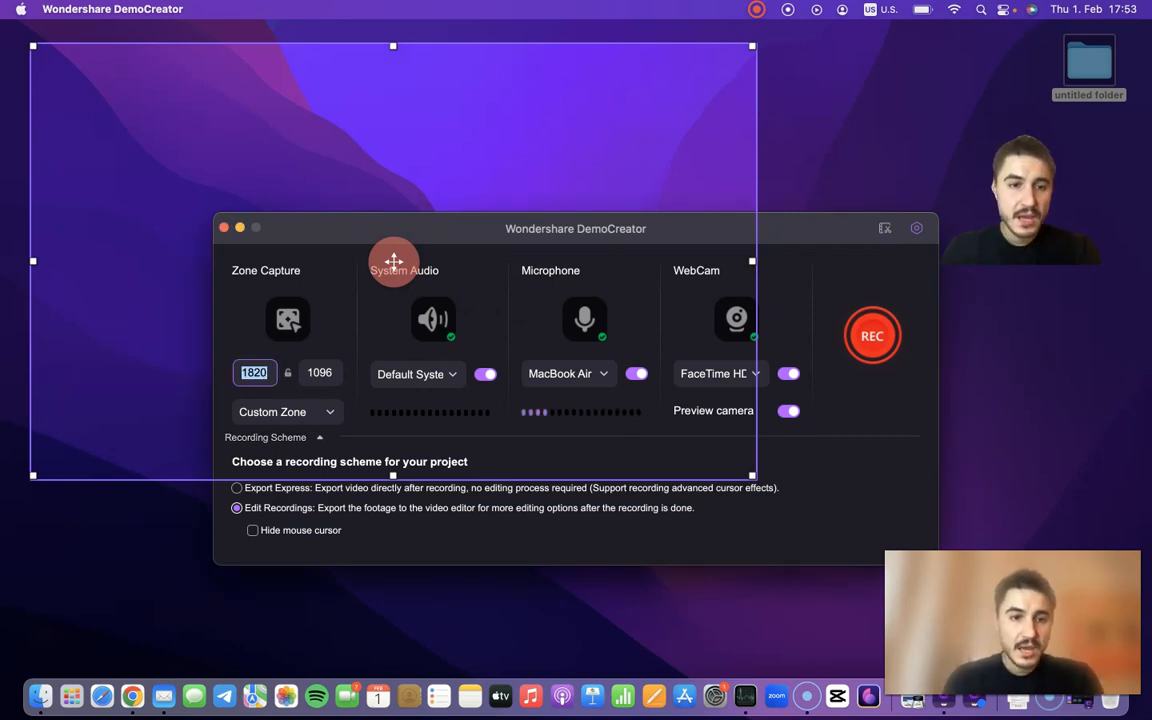
# Set the capture zone to Full HD 1920×1080, keep Default System Audio, and re-enable the webcam.
pyautogui.click(287, 411)
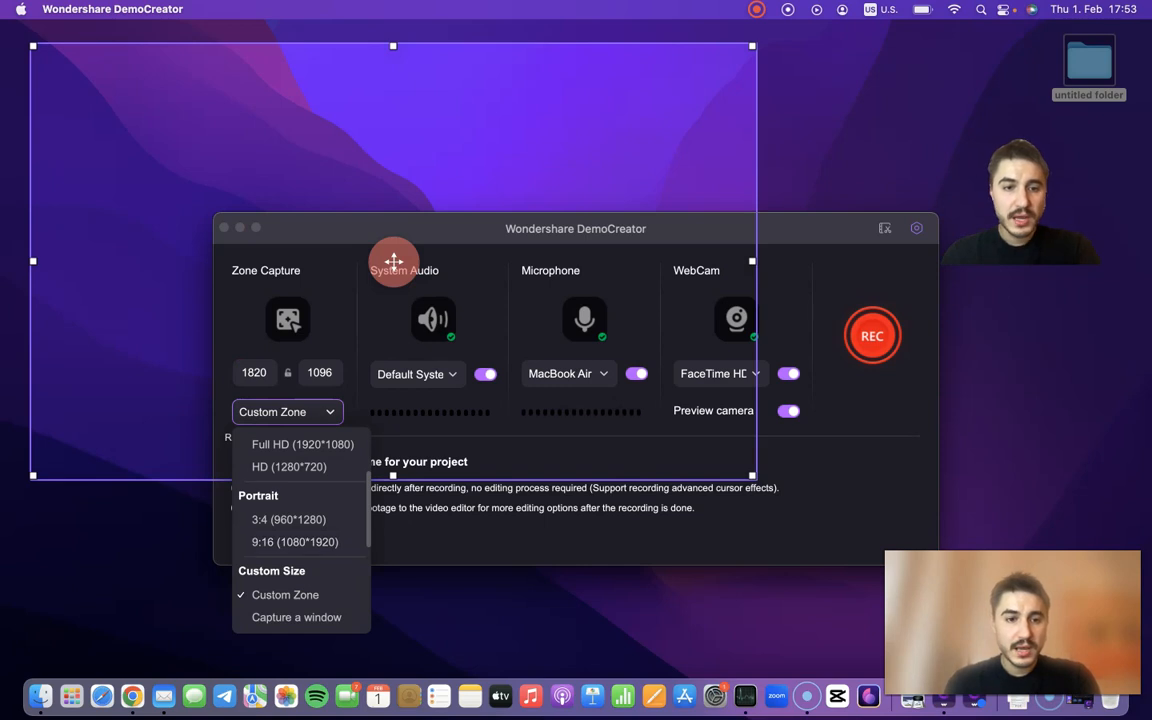
pyautogui.click(302, 444)
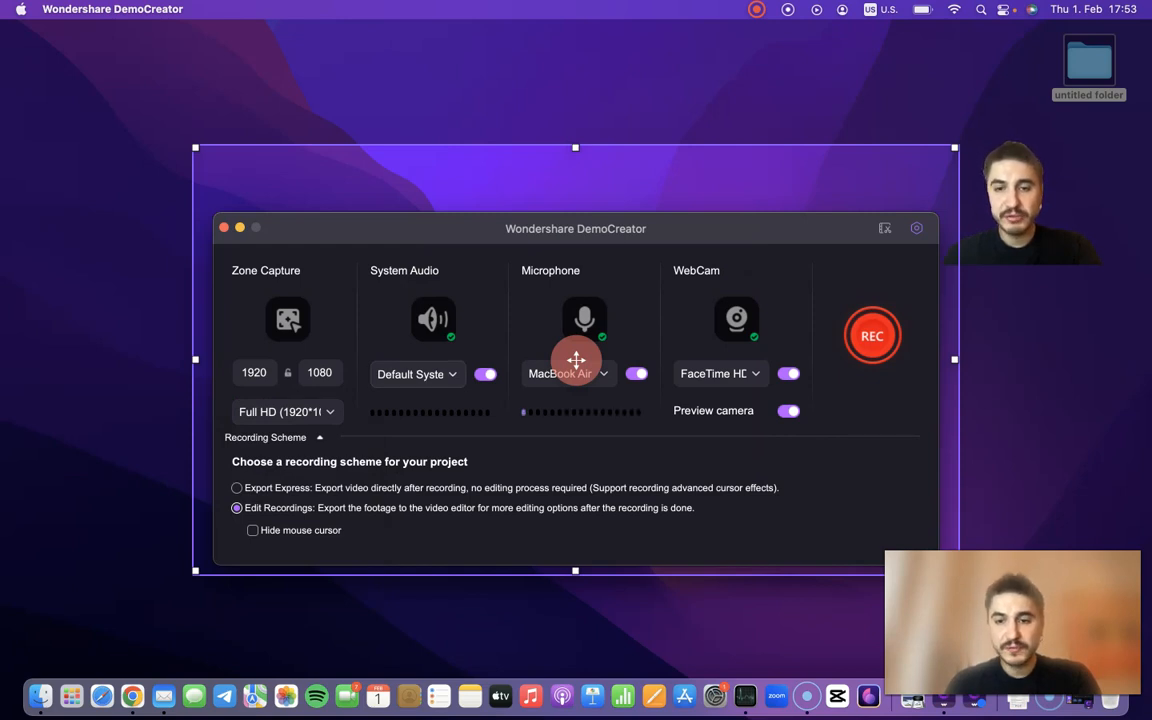
pyautogui.click(417, 374)
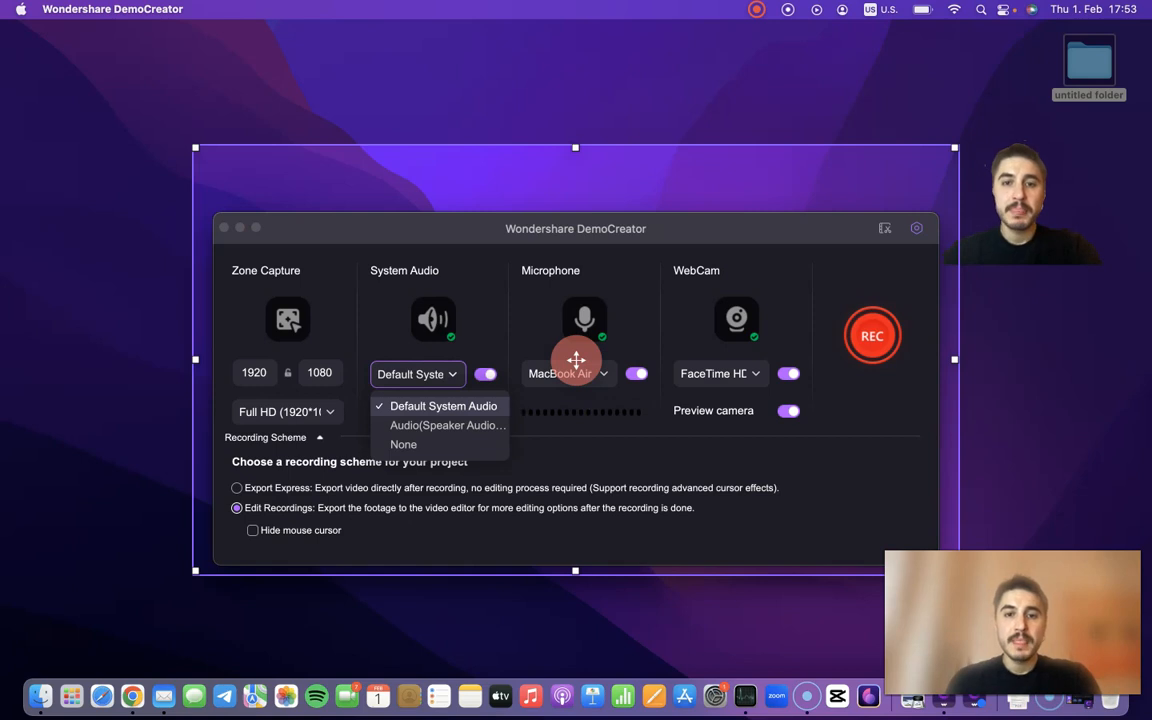
pyautogui.click(442, 406)
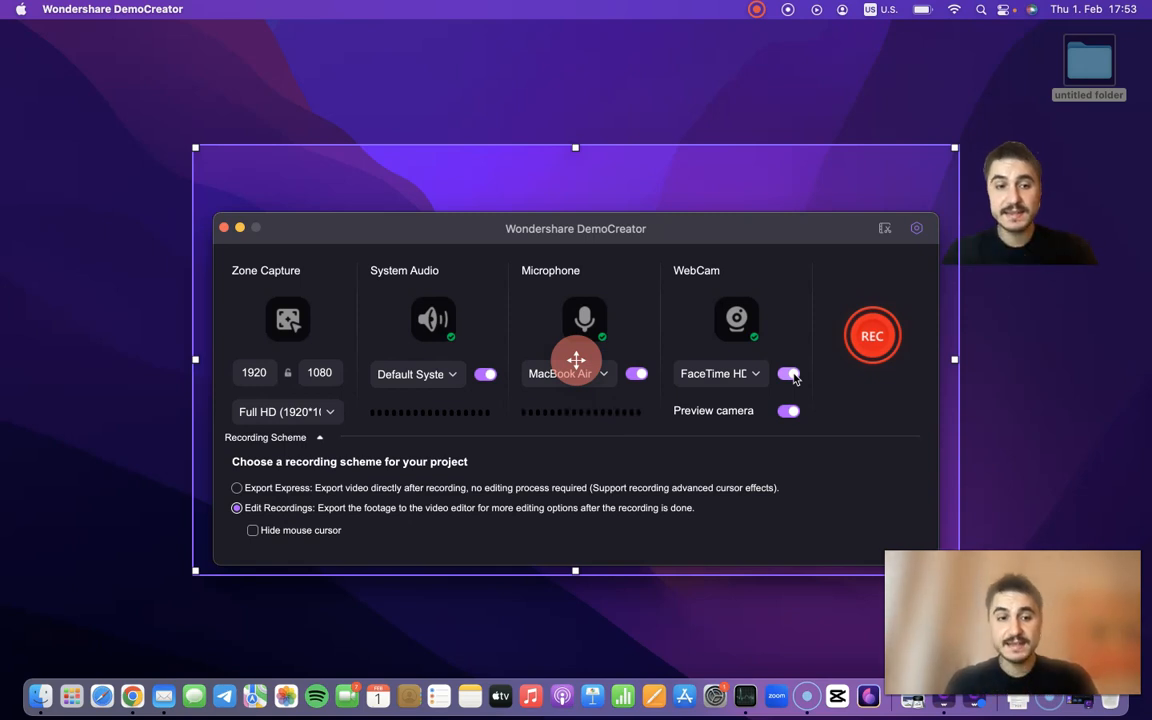
pyautogui.click(789, 373)
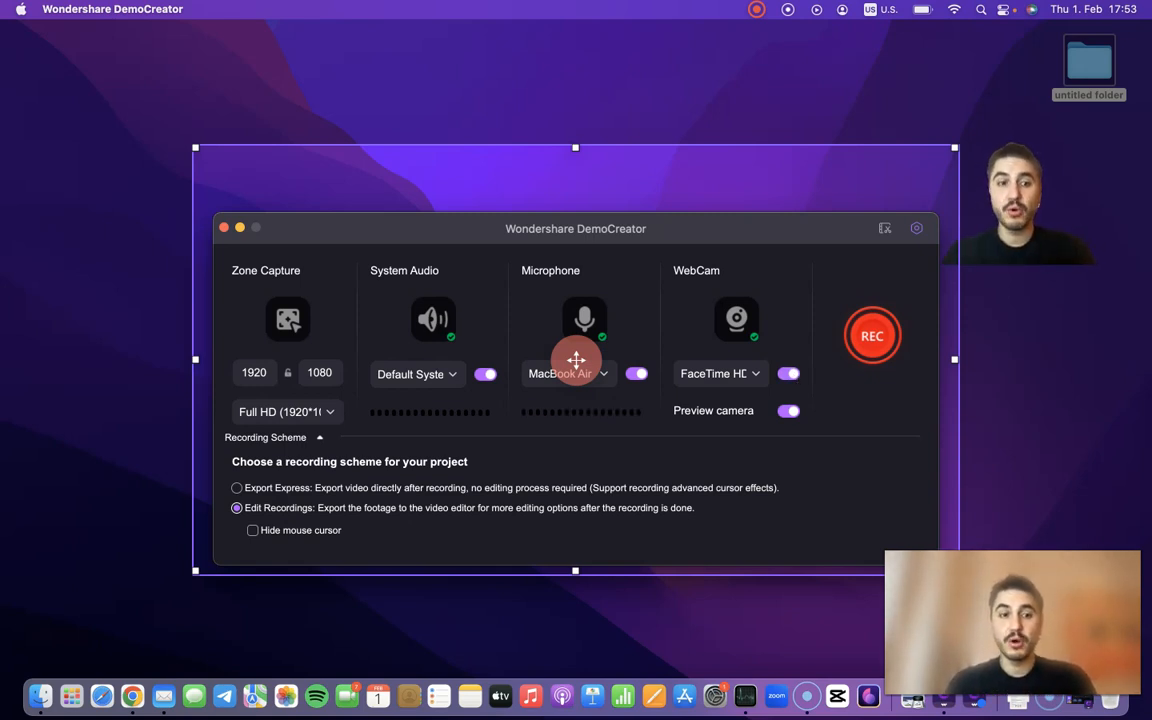
pyautogui.click(872, 335)
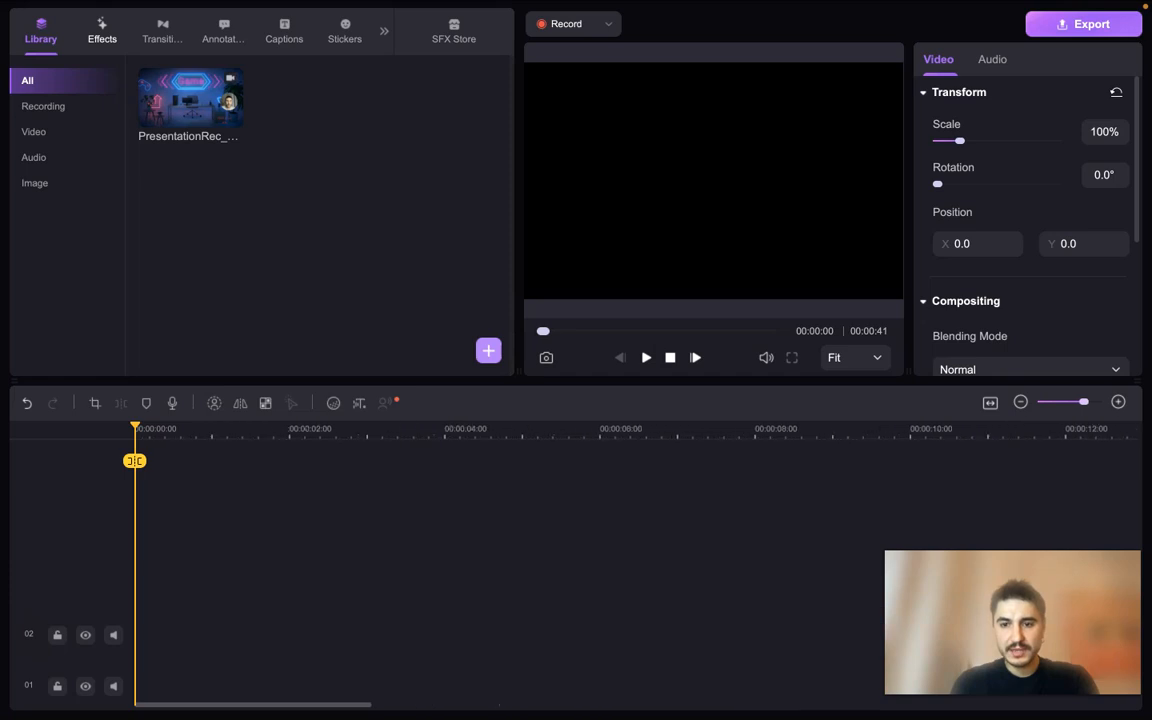
# Drag the PresentationRec clip onto the timeline, then browse Effects, Transitions and Stickers.
pyautogui.moveTo(190, 100); pyautogui.dragTo(755, 635)
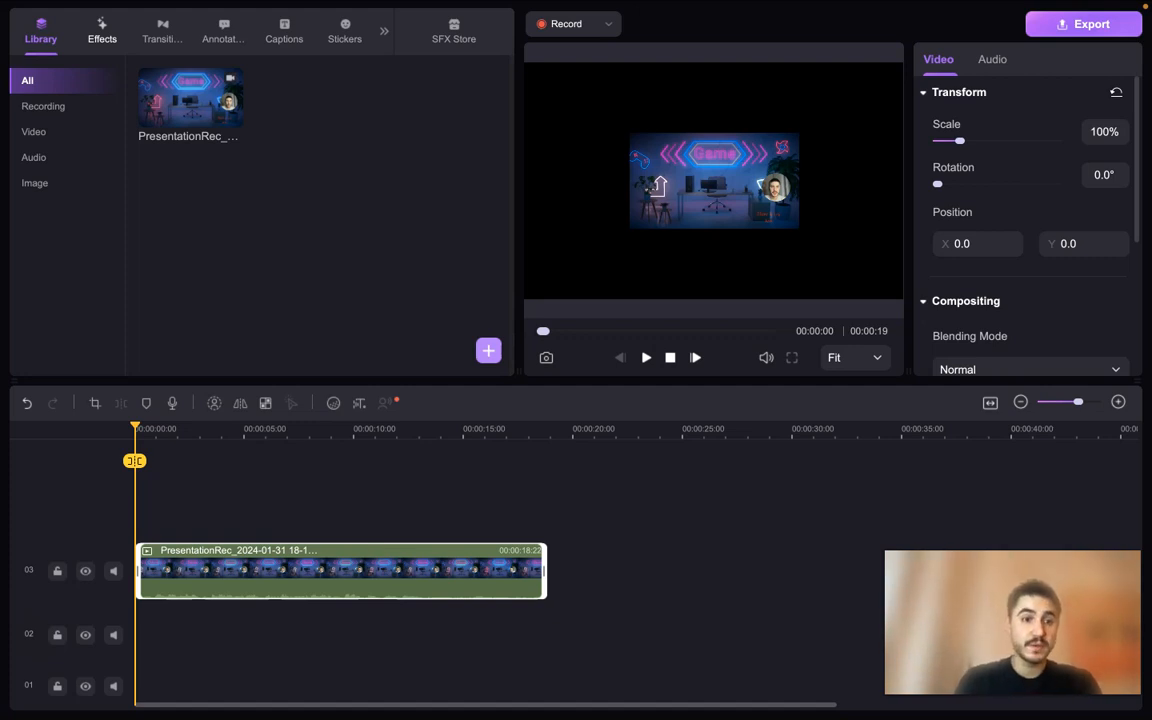
pyautogui.click(101, 30)
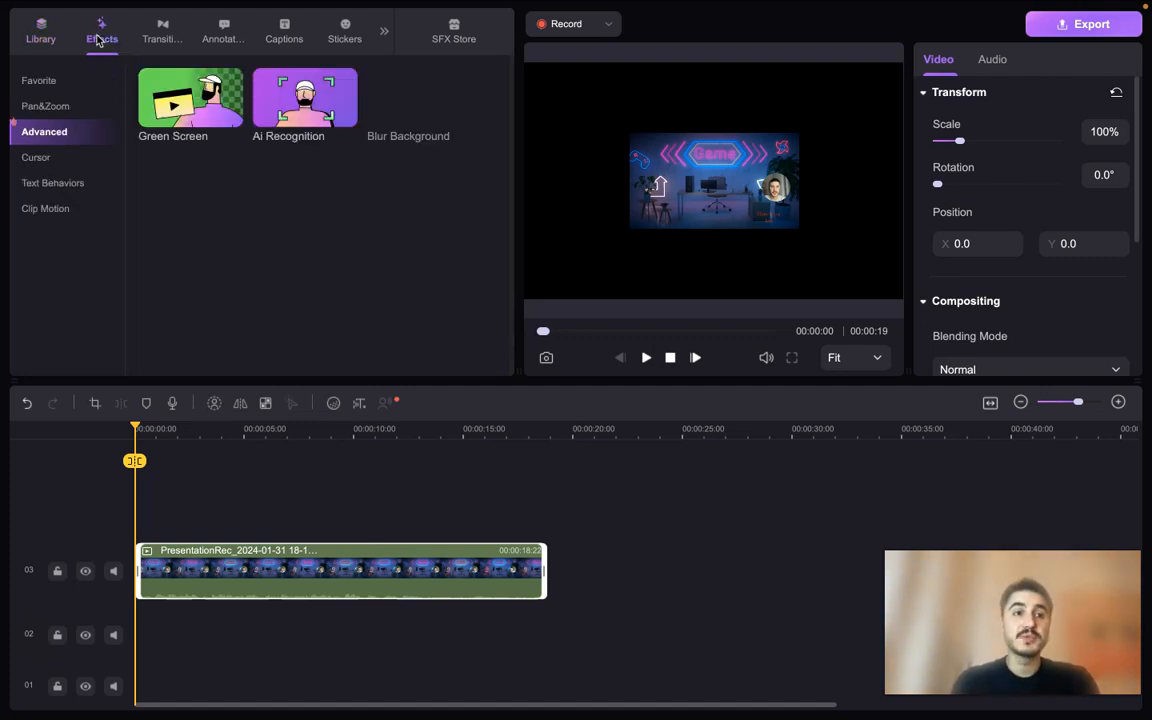
pyautogui.click(162, 30)
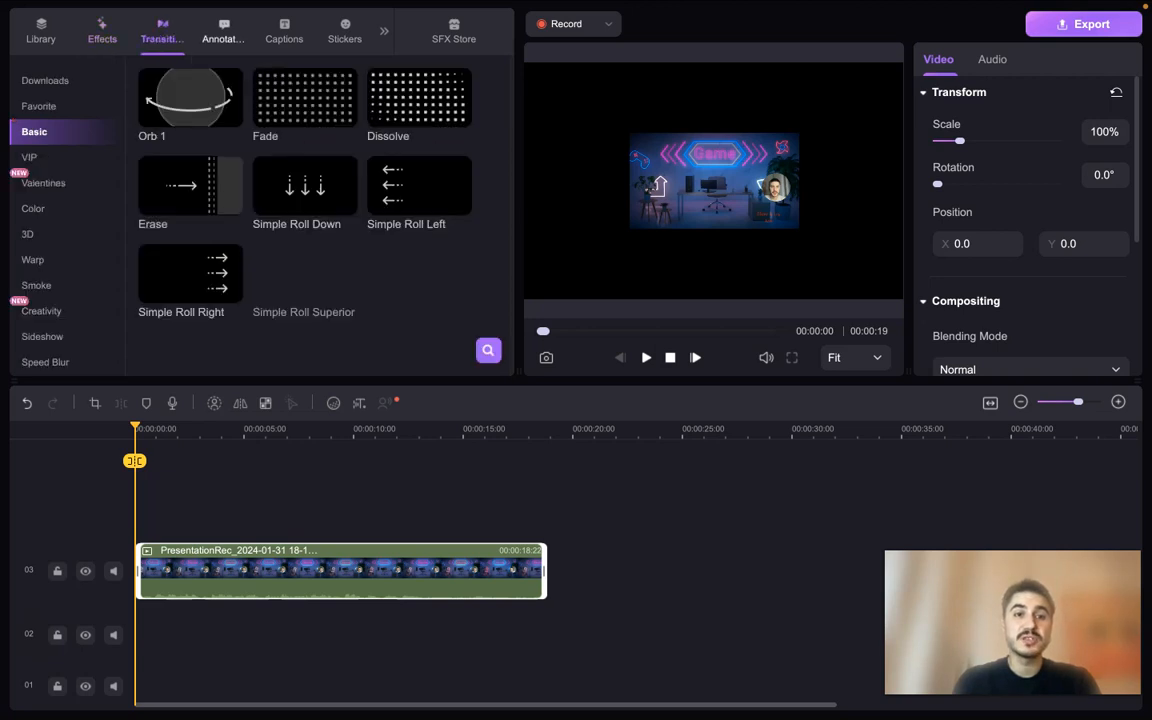
pyautogui.click(284, 30)
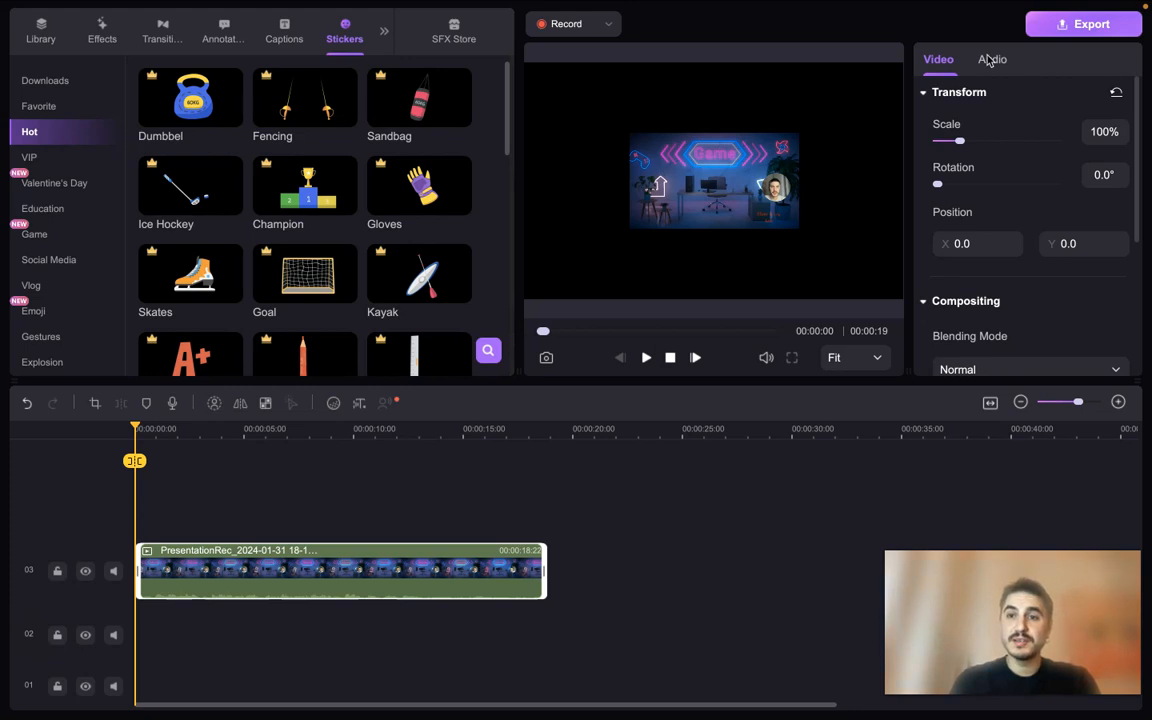
pyautogui.click(992, 59)
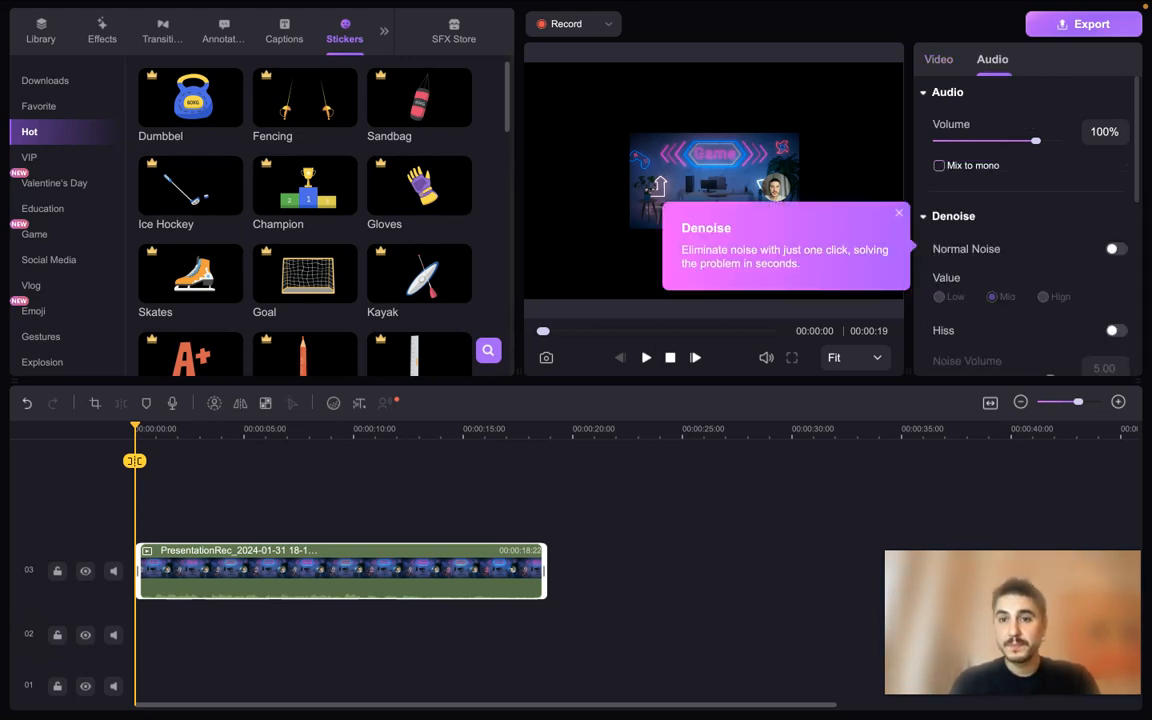
pyautogui.click(898, 213)
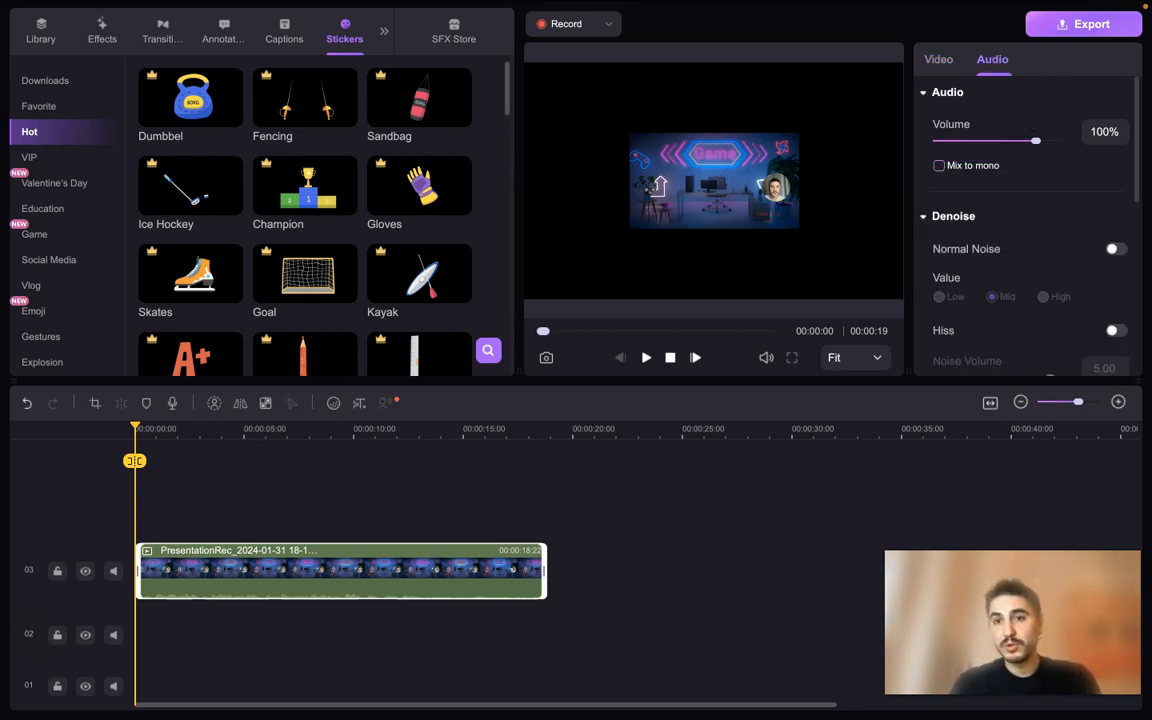
pyautogui.scroll(-3)
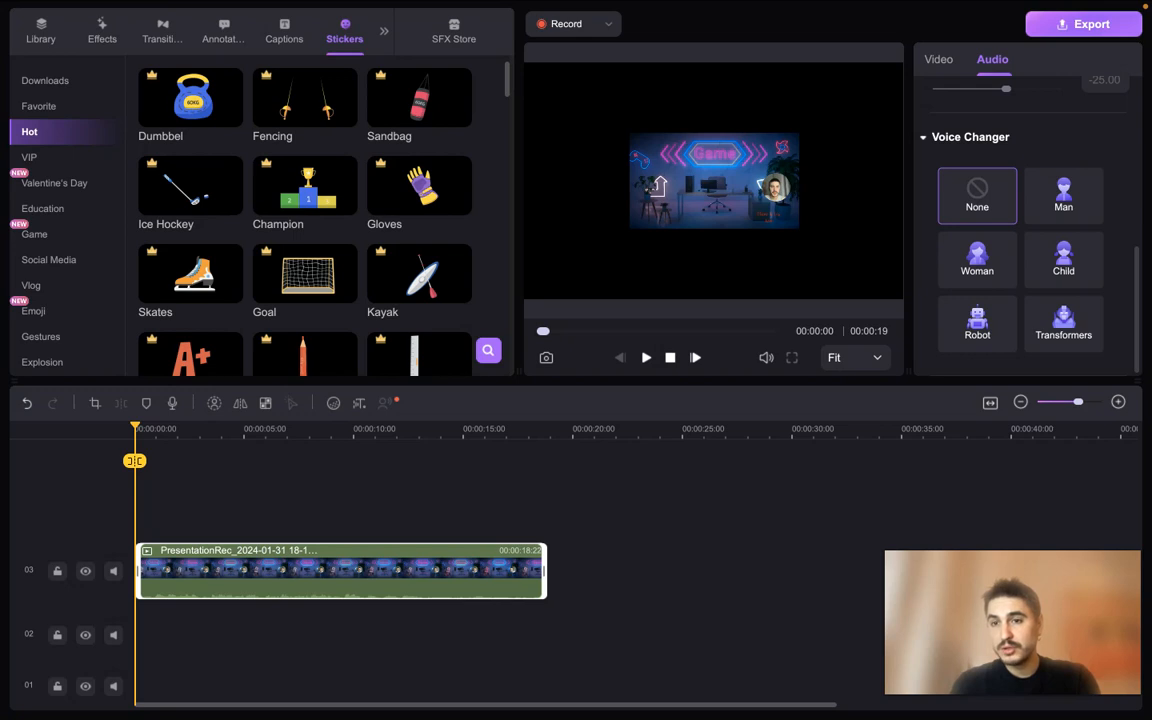
pyautogui.scroll(3)
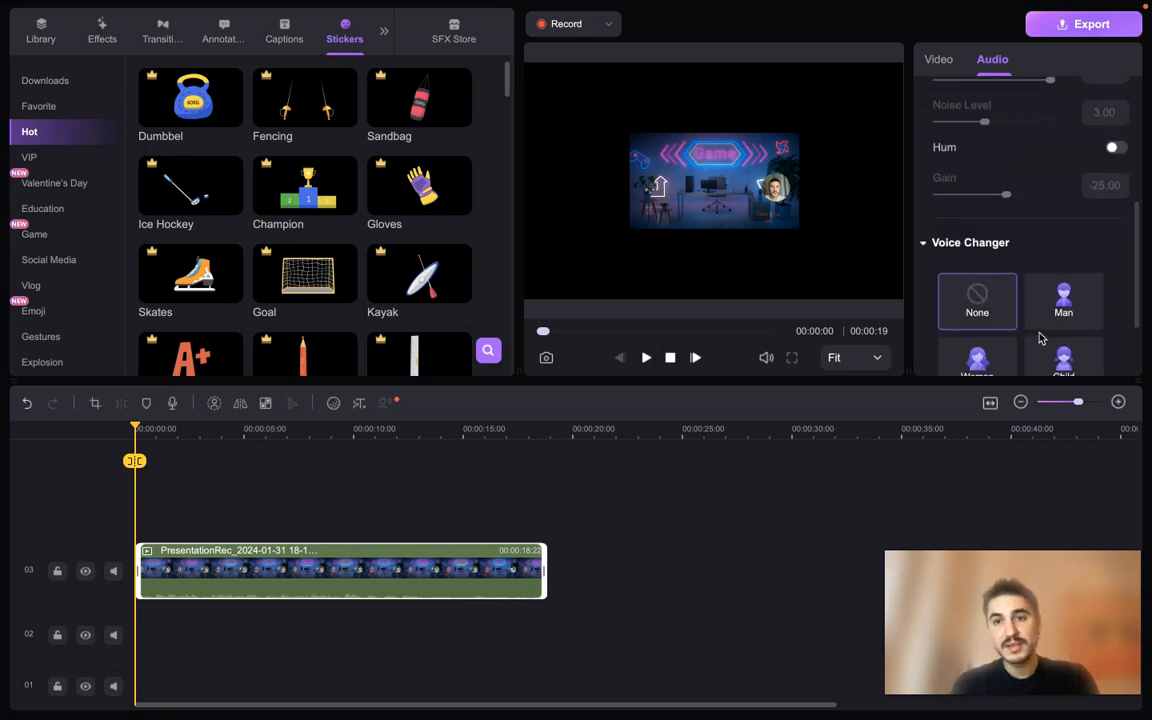
pyautogui.scroll(3)
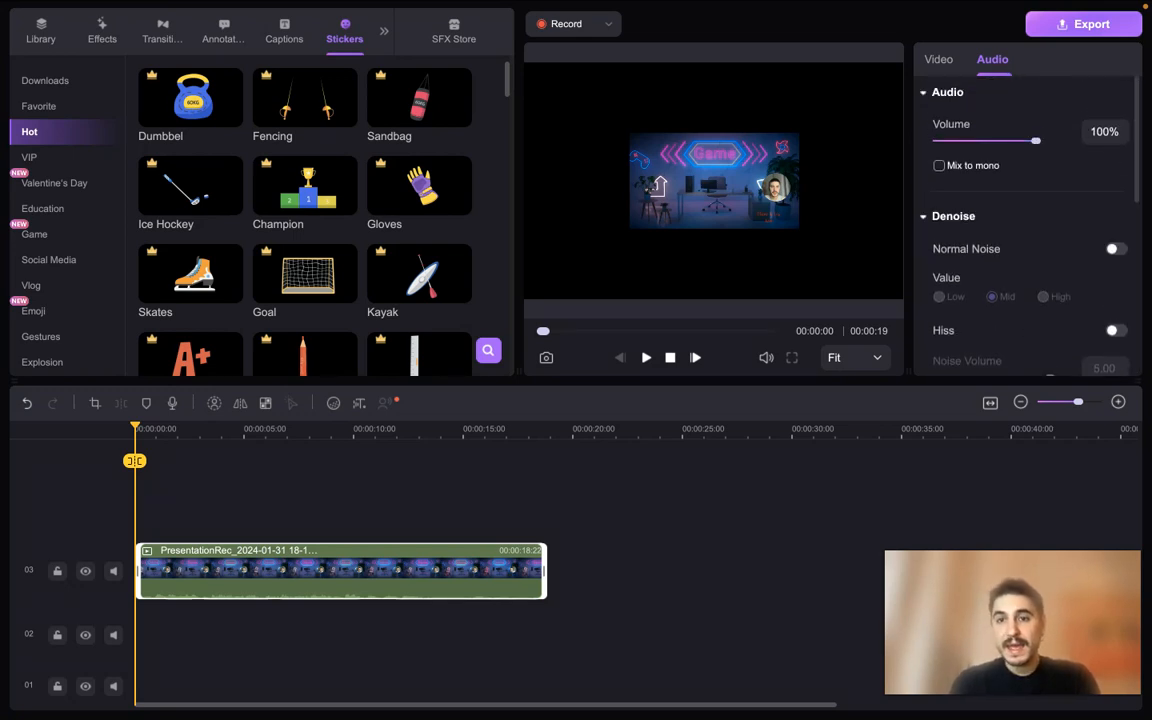
pyautogui.click(937, 59)
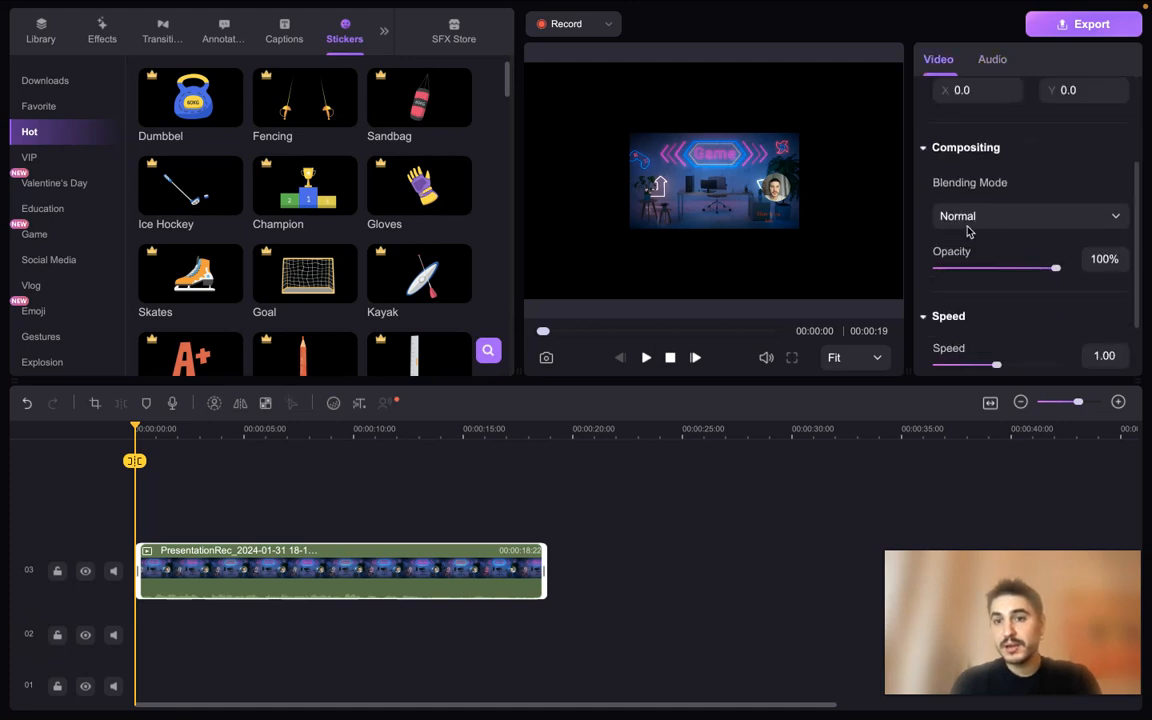
pyautogui.scroll(3)
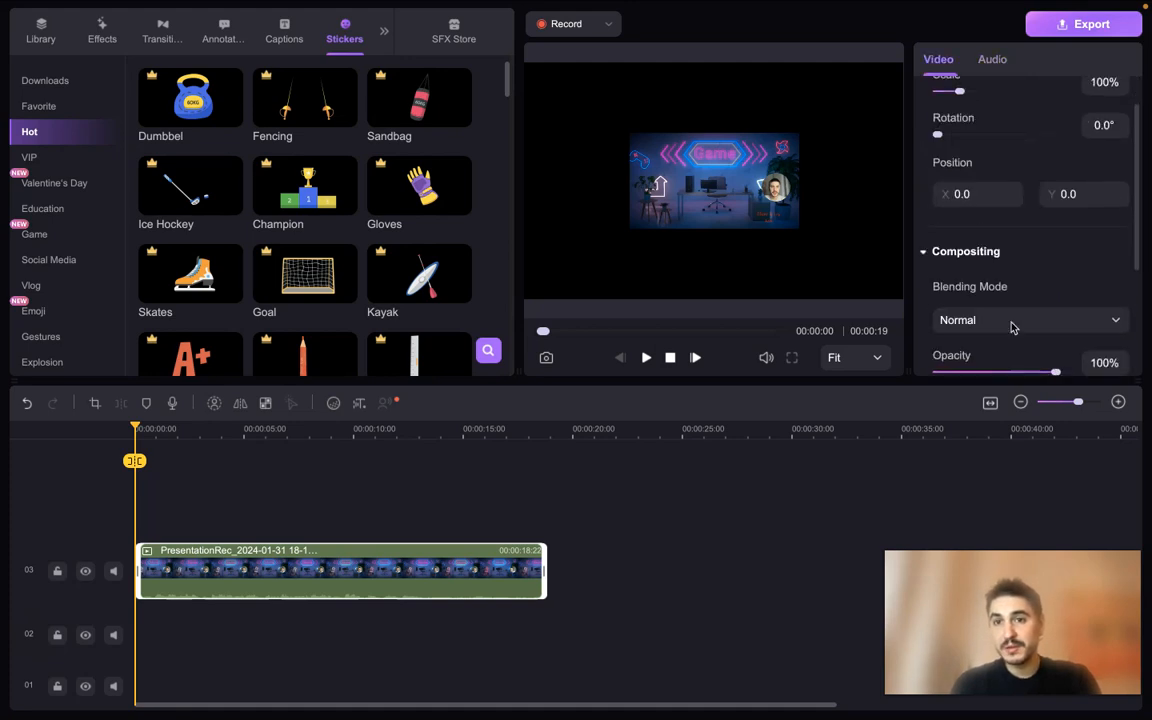
pyautogui.scroll(-3)
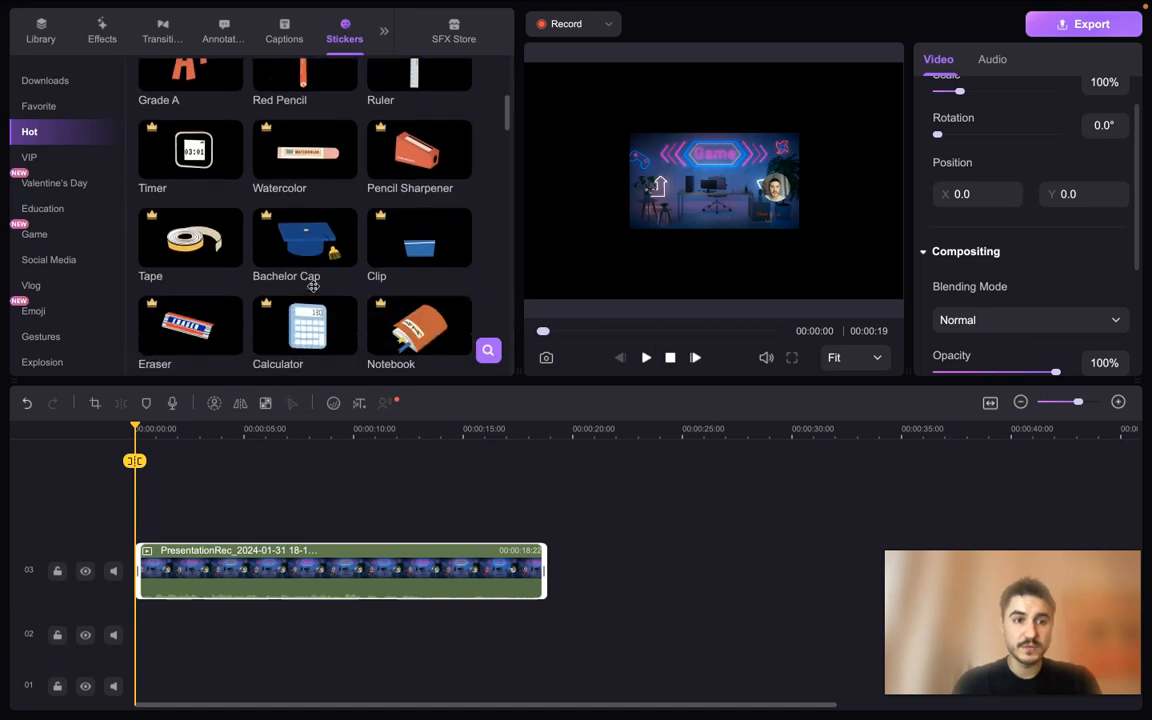
# Show the Gestures sticker collection and put the playhead at about 00:00:03.
pyautogui.click(42, 336)
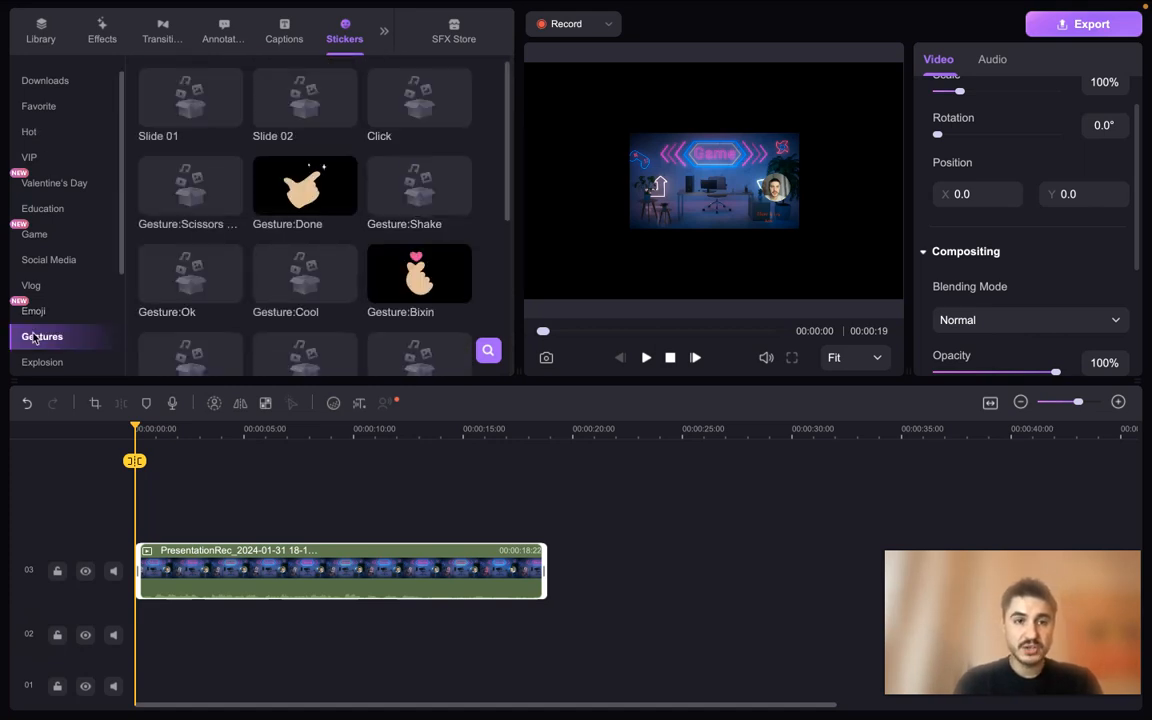
pyautogui.click(190, 186)
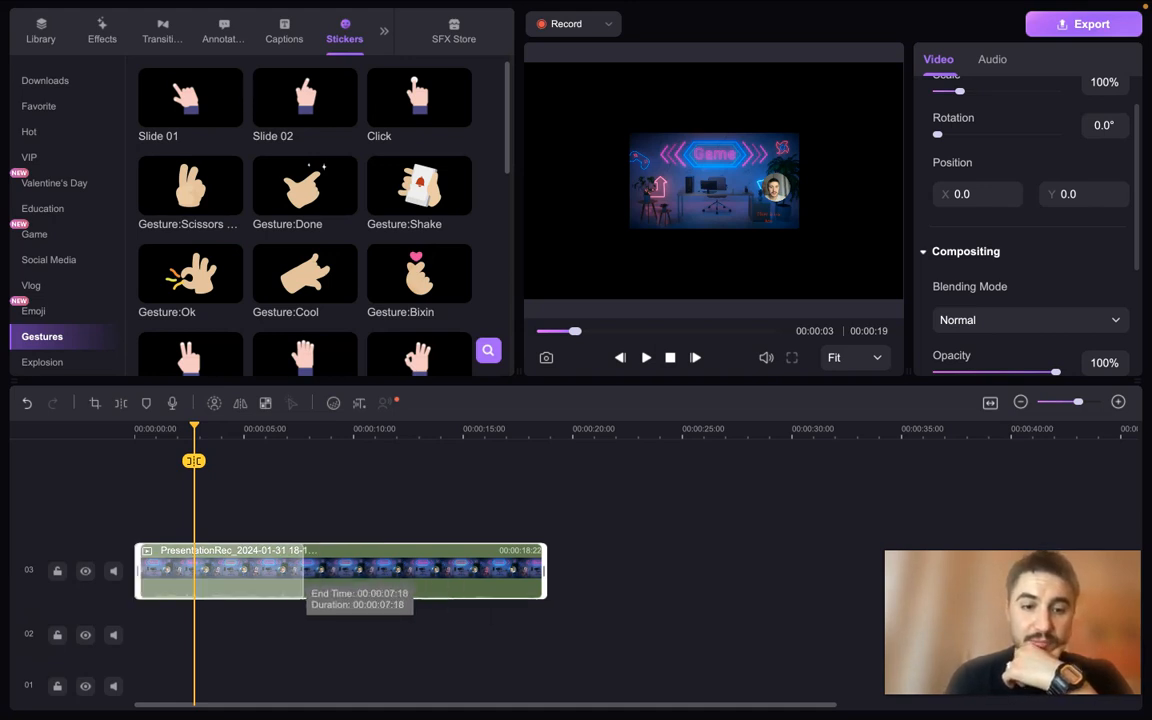
# Drag the second clip piece right to around 00:00:14, leaving a gap.
pyautogui.moveTo(547, 571); pyautogui.dragTo(450, 571)
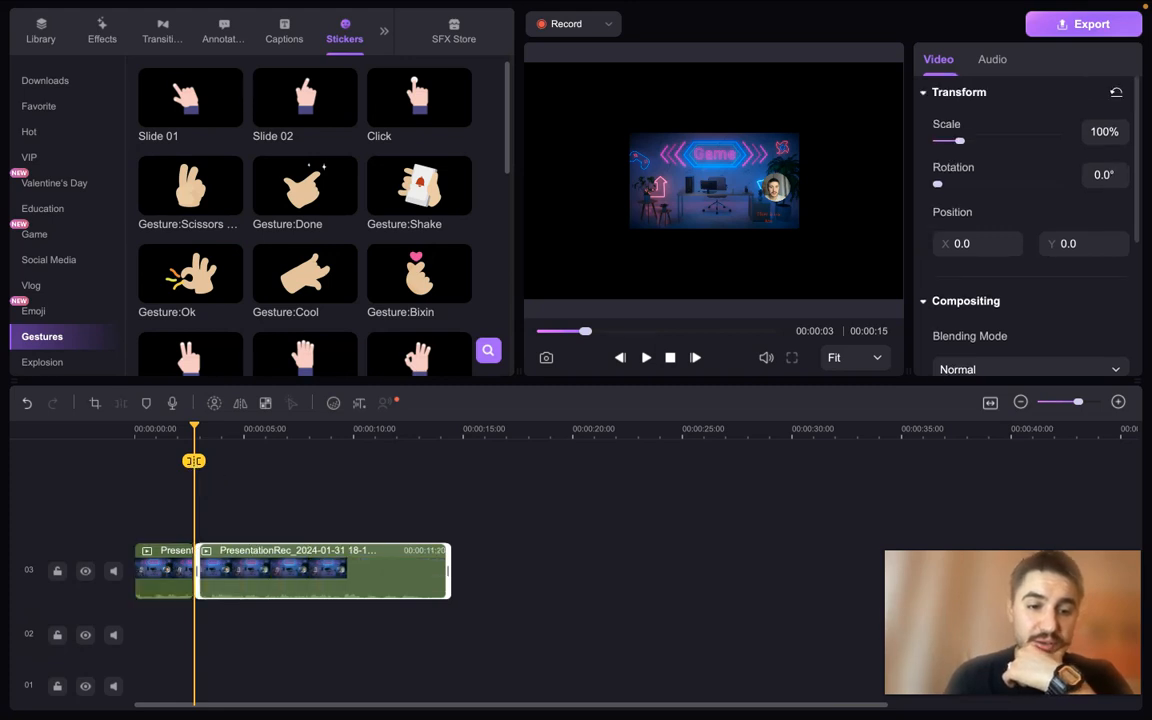
pyautogui.moveTo(320, 570); pyautogui.dragTo(560, 570)
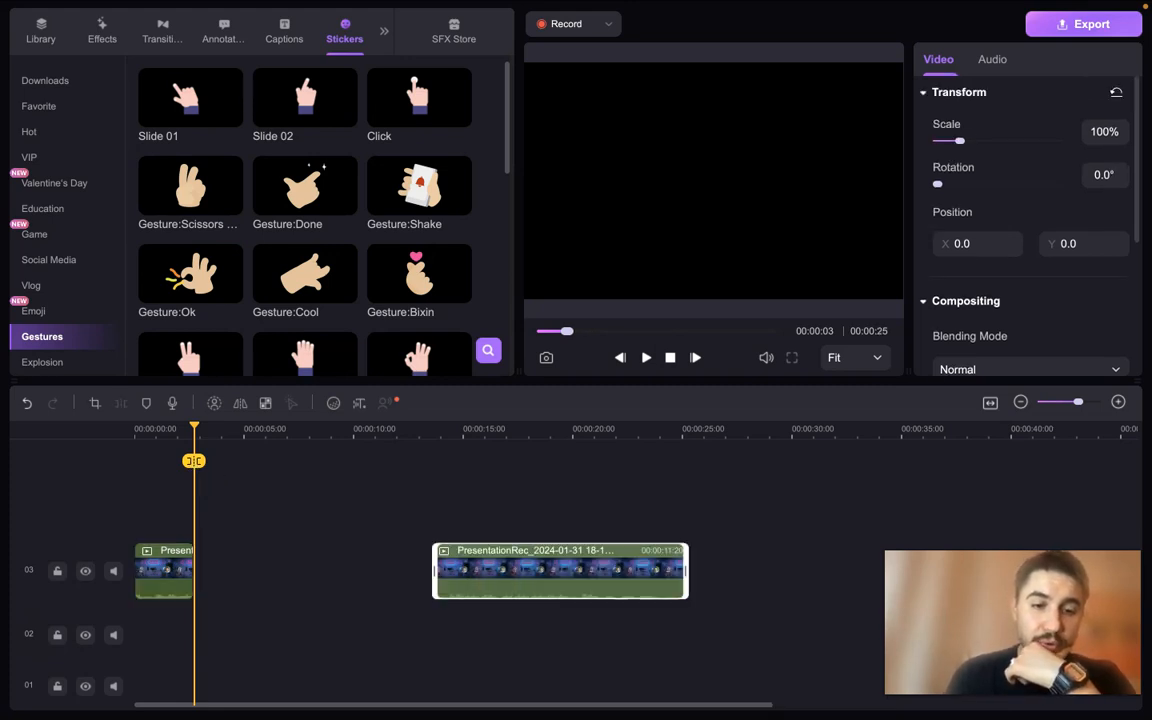